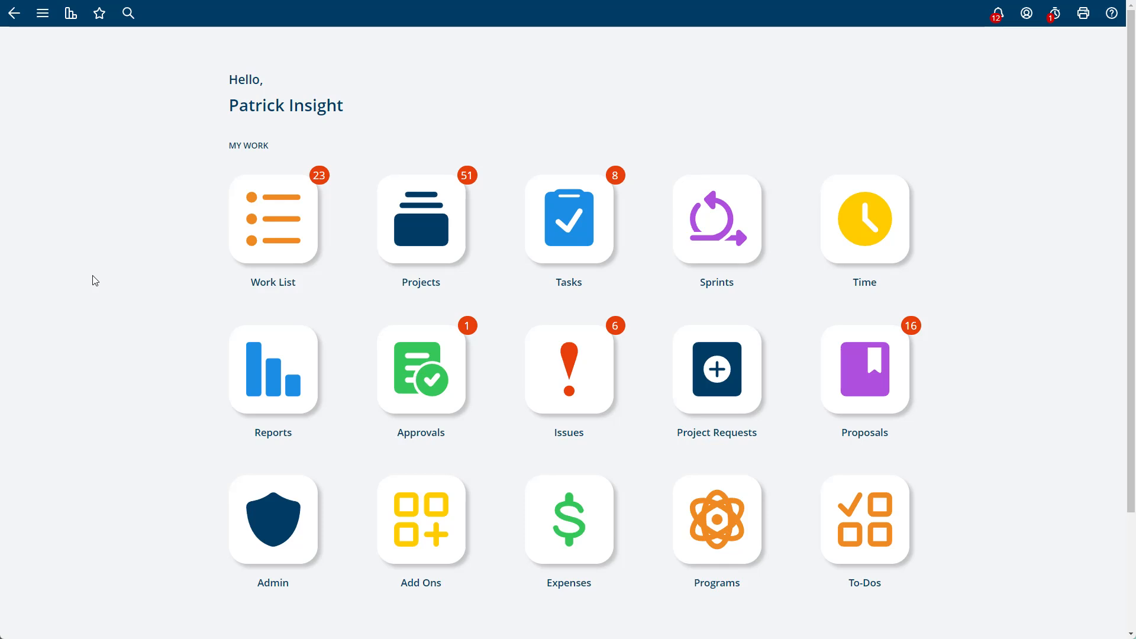
pyautogui.moveTo(142, 277)
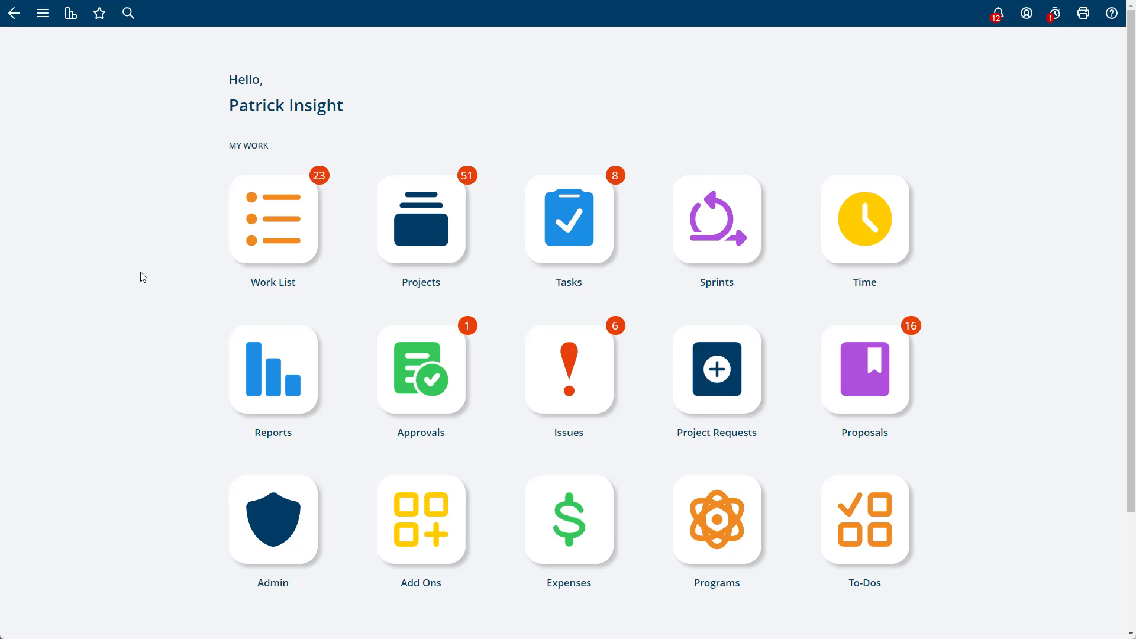
pyautogui.moveTo(544, 255)
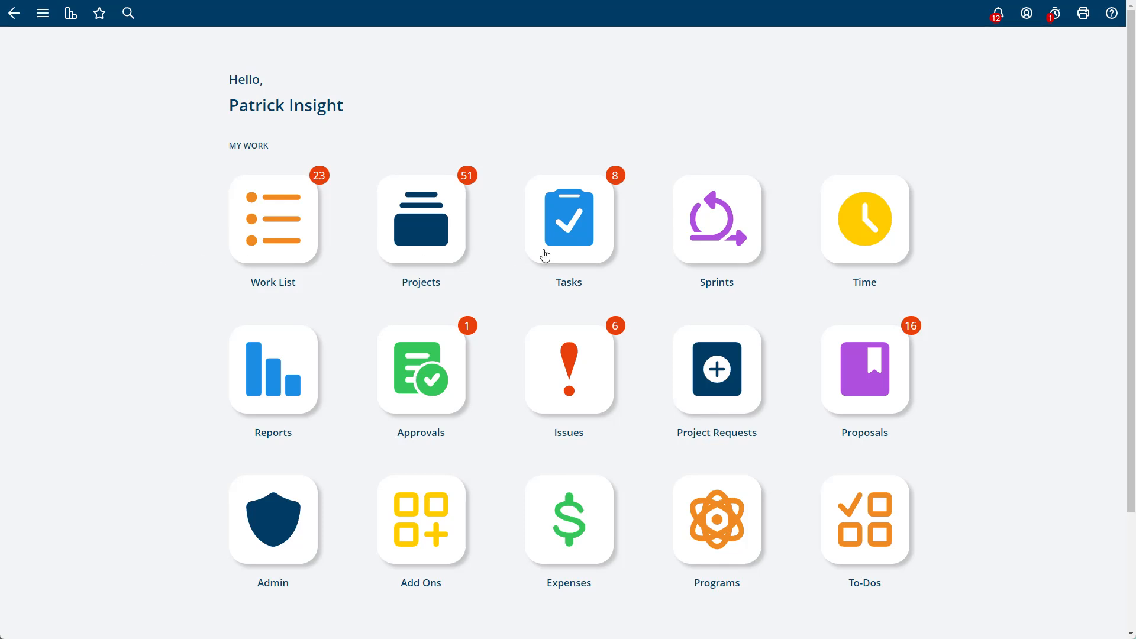
pyautogui.moveTo(829, 374)
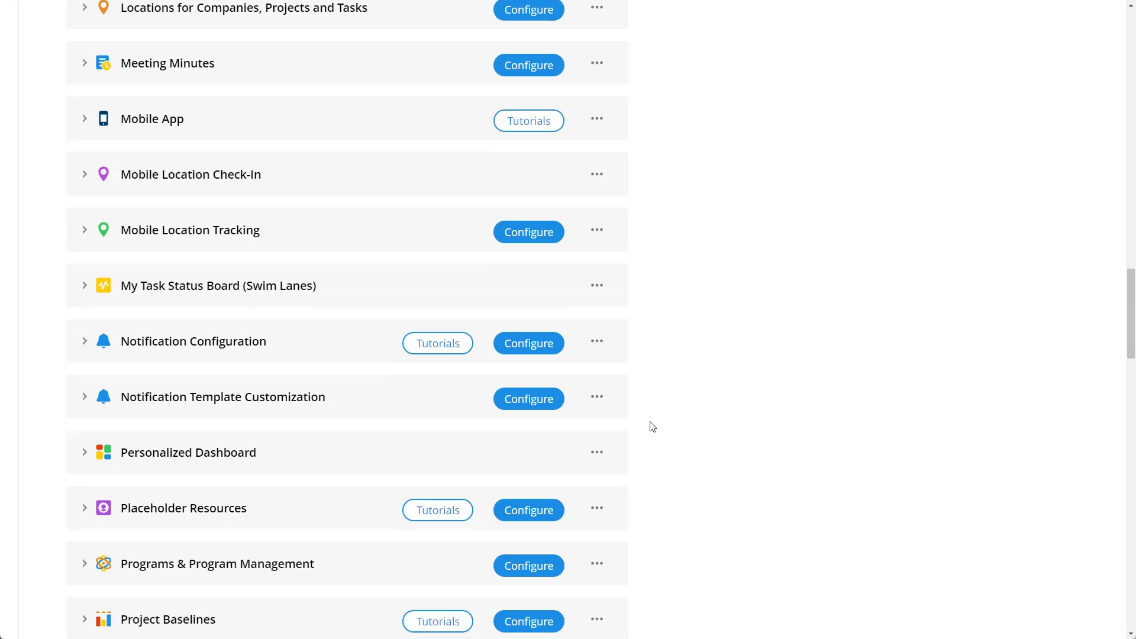
pyautogui.scroll(-3)
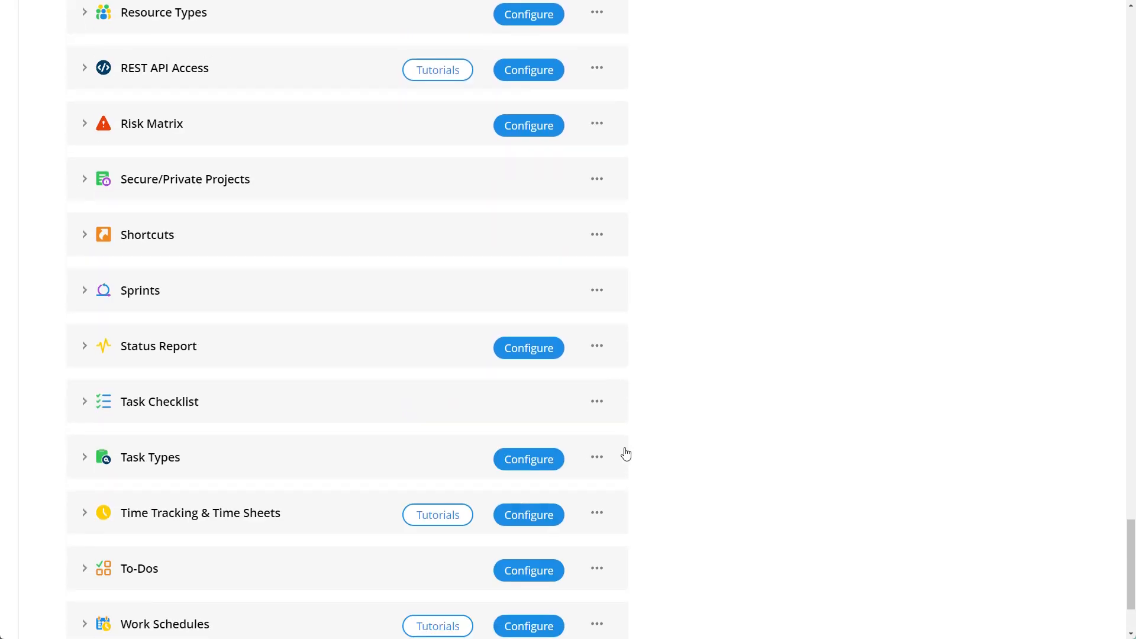
pyautogui.scroll(-3)
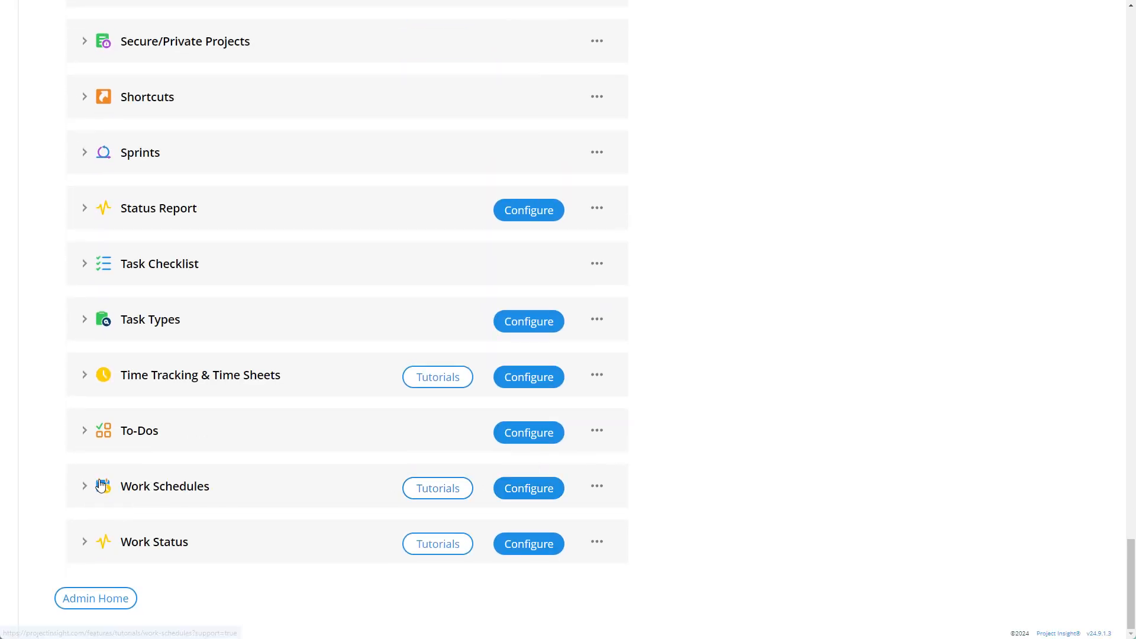
pyautogui.click(529, 488)
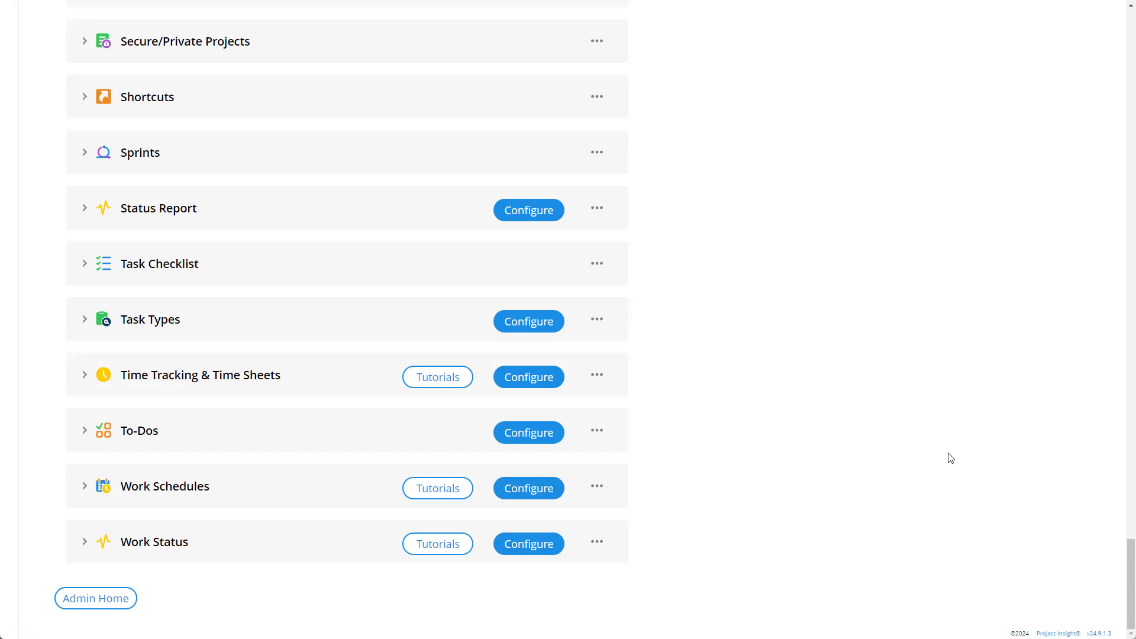
# Add an active work schedule named 'New Schedule' to the workspace schedules list
pyautogui.click(528, 487)
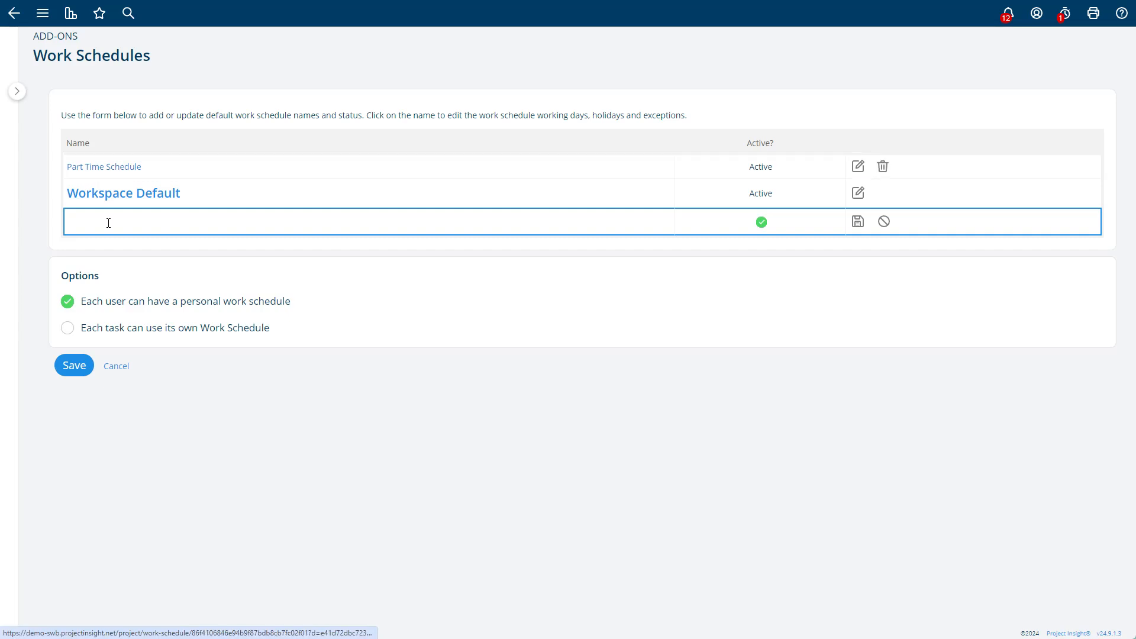
pyautogui.moveTo(484, 226)
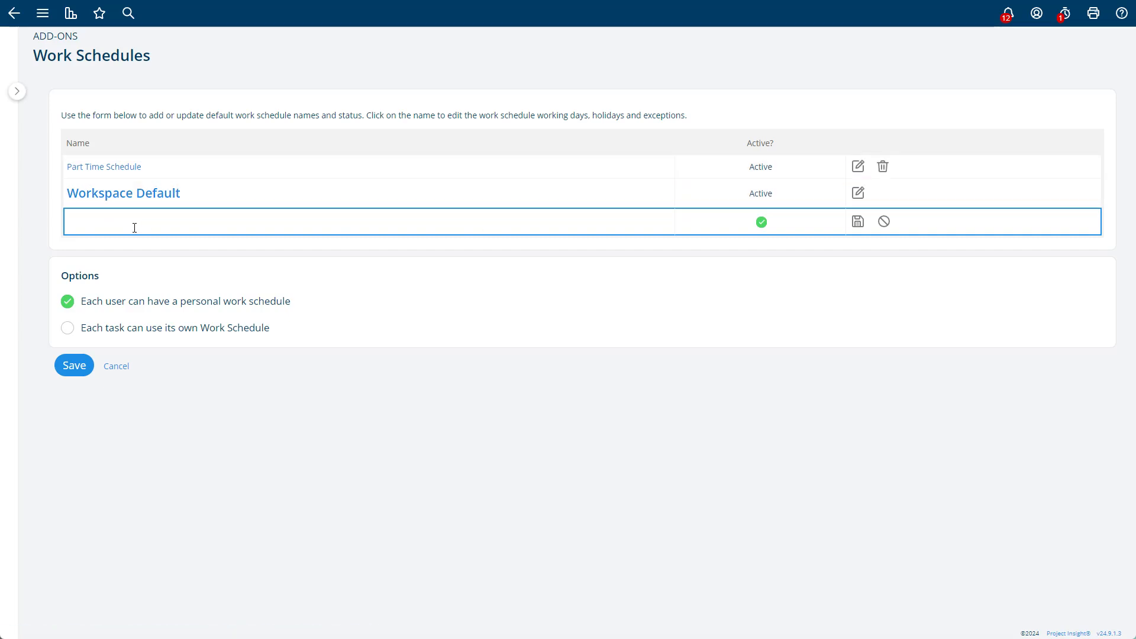
pyautogui.click(362, 222)
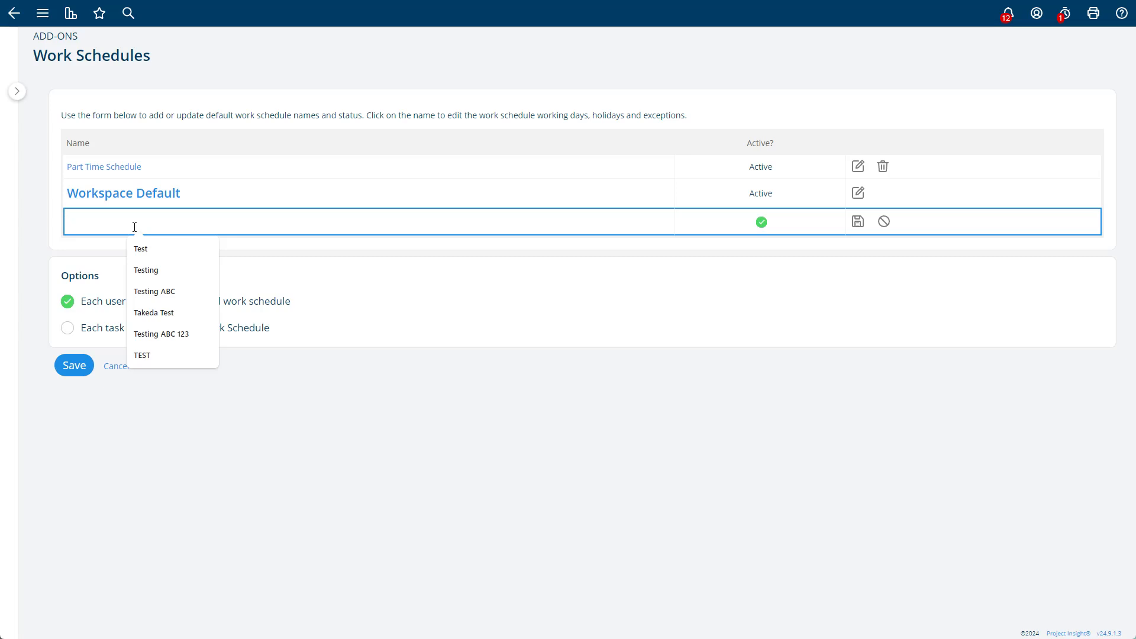
pyautogui.write('New')
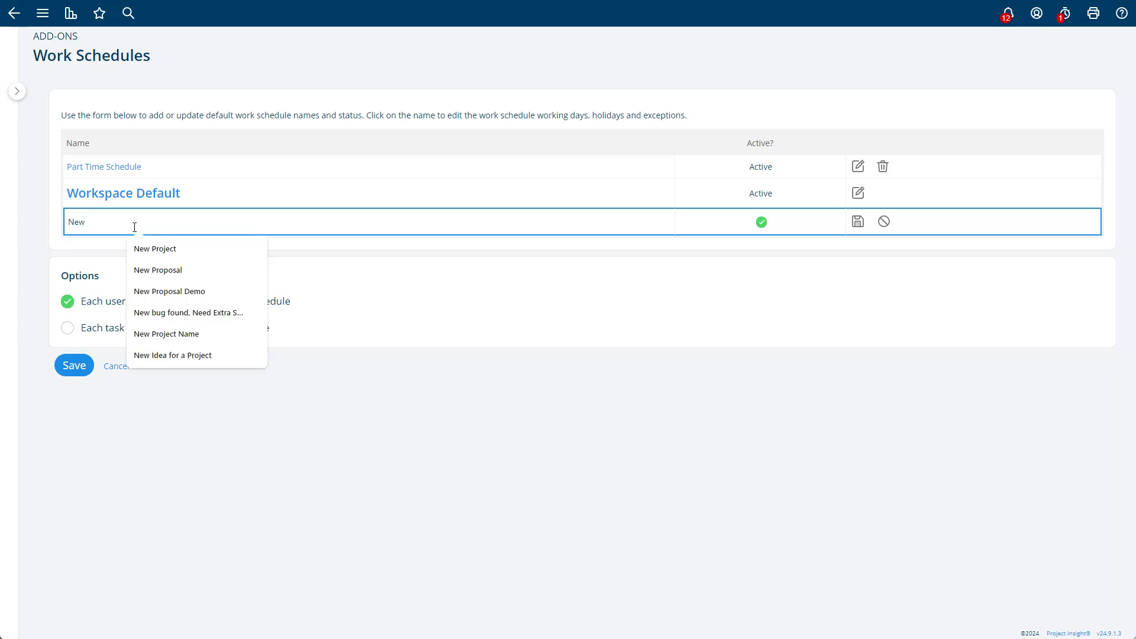
pyautogui.click(858, 222)
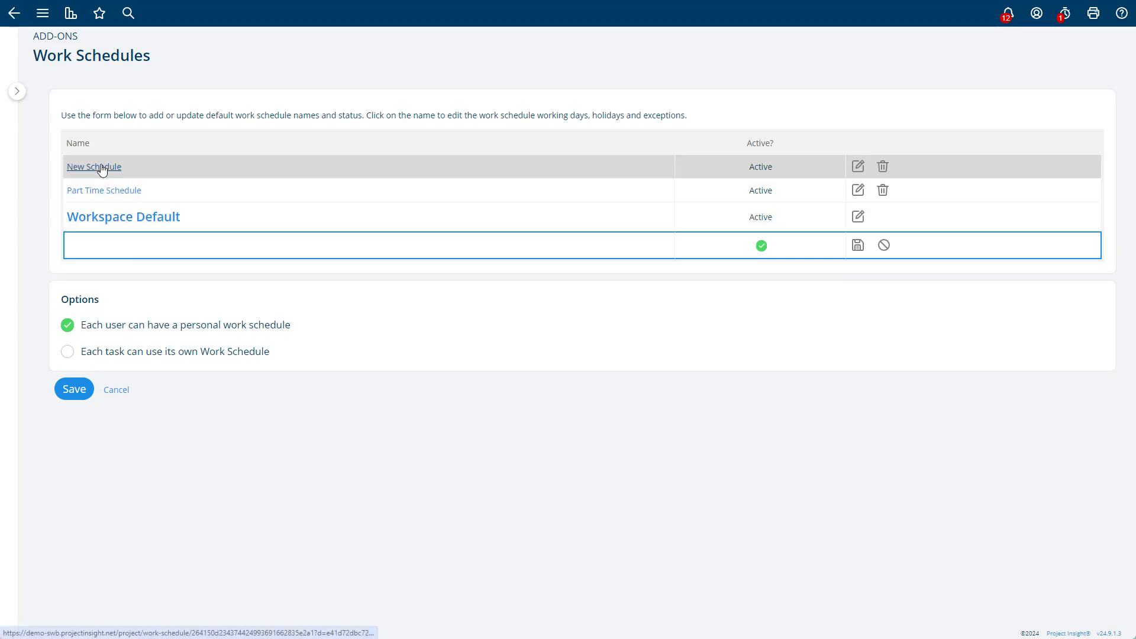
# Make New Schedule inherit Workspace Default, recalculate schedules, and mark February 12 off
pyautogui.click(93, 167)
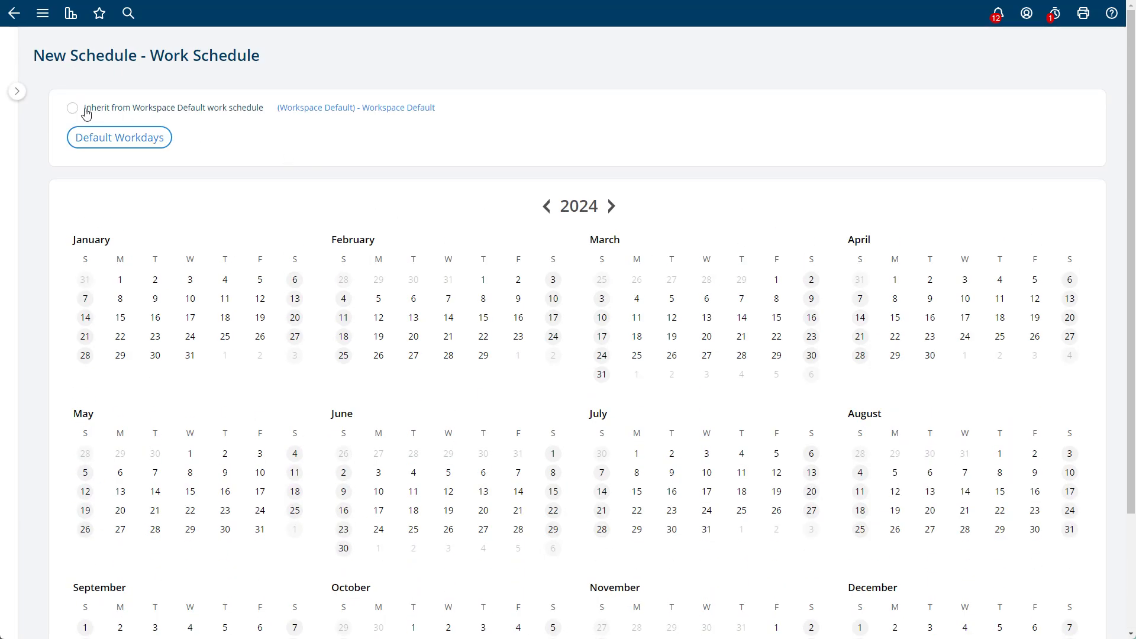
pyautogui.click(72, 107)
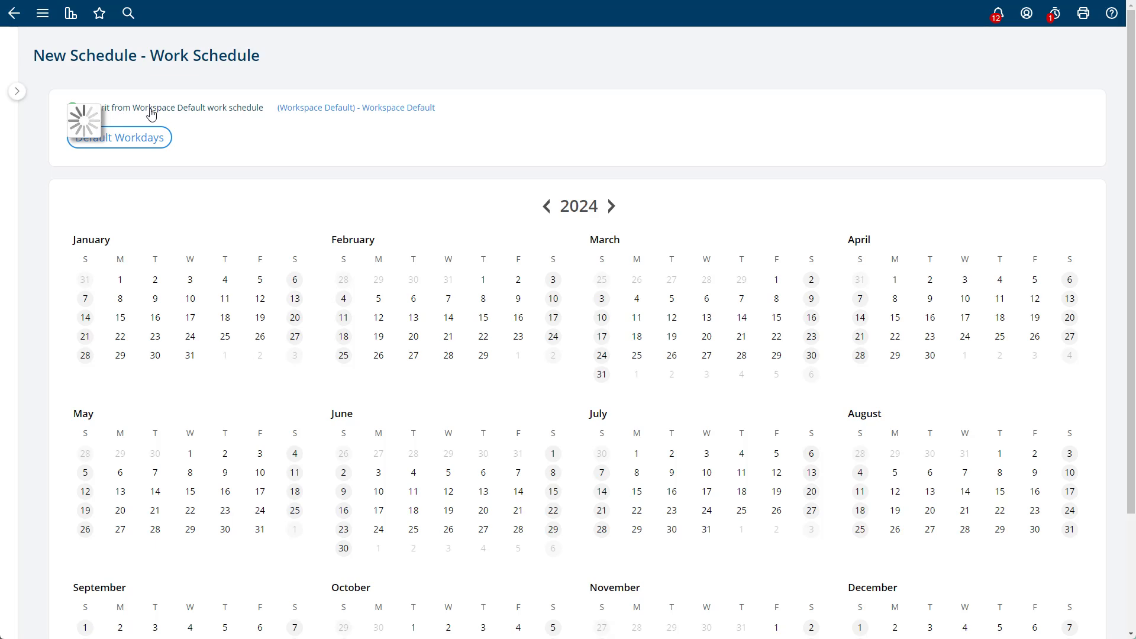
pyautogui.moveTo(243, 173)
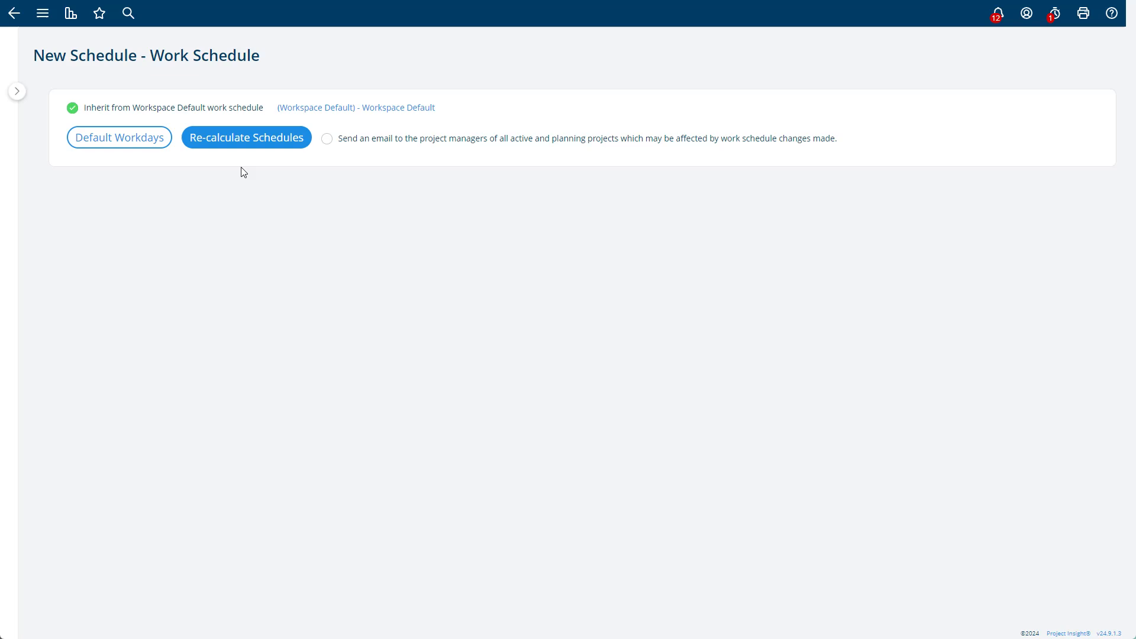
pyautogui.moveTo(206, 131)
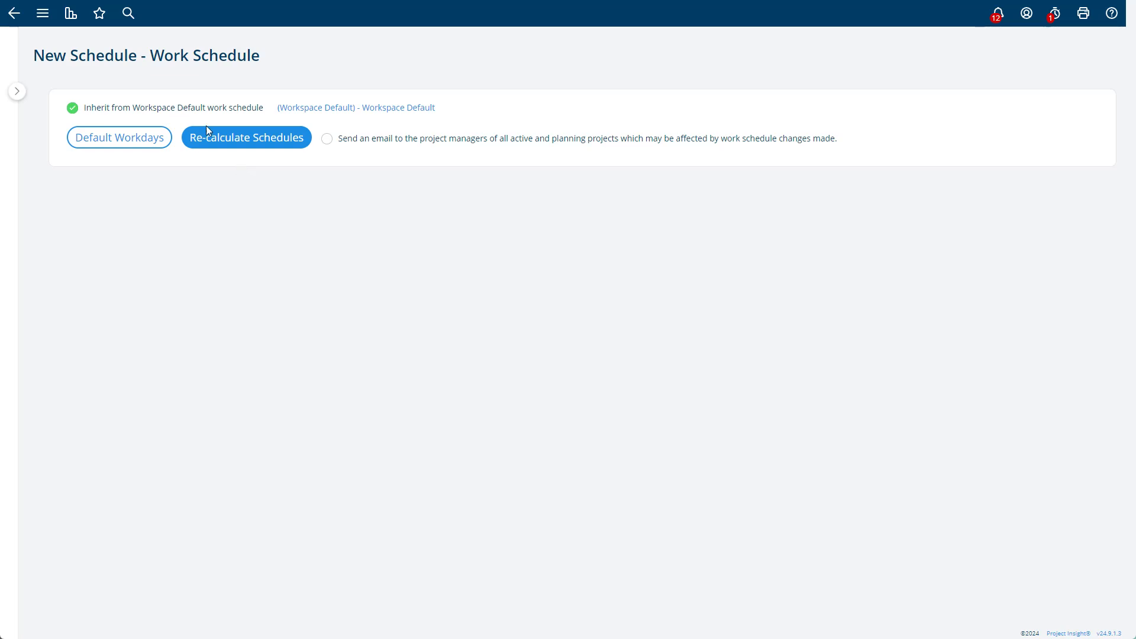
pyautogui.click(246, 138)
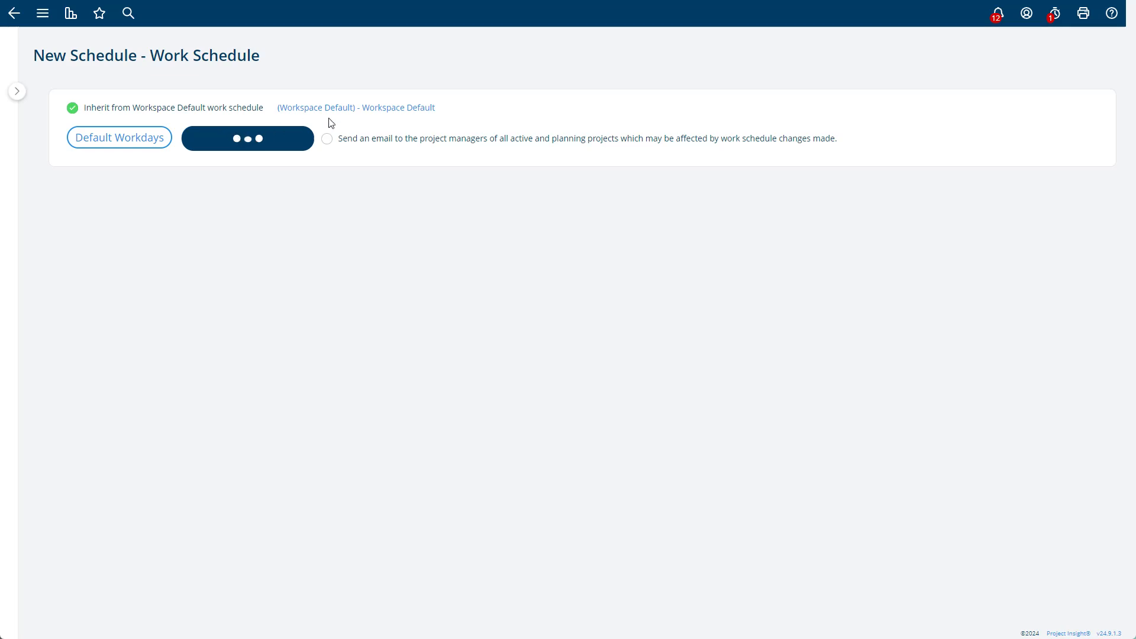
pyautogui.click(248, 139)
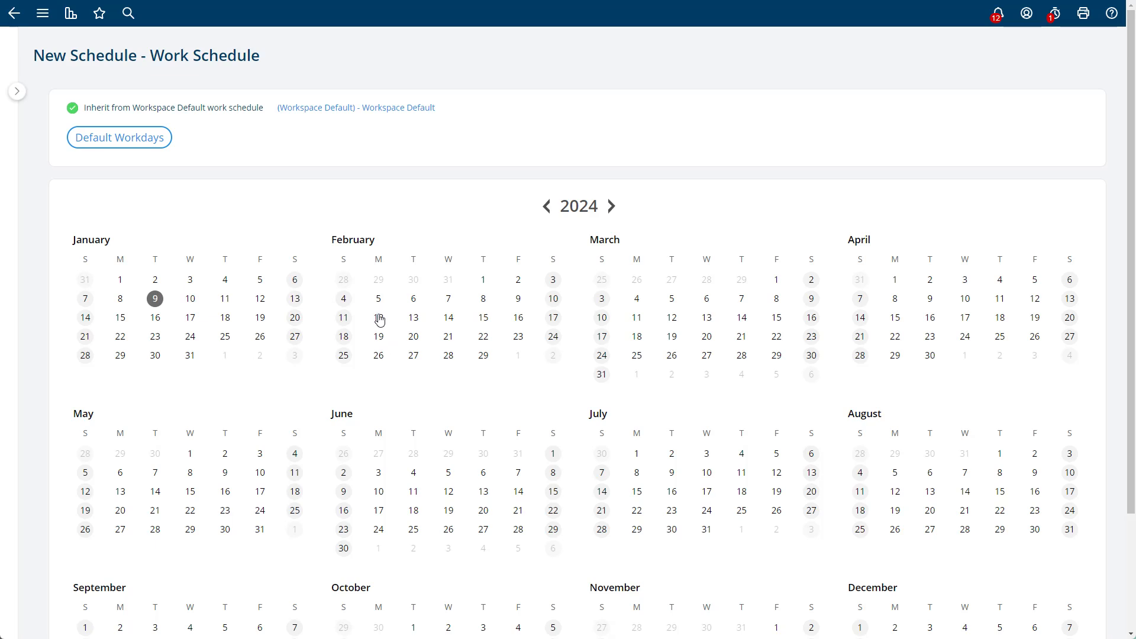
pyautogui.click(377, 317)
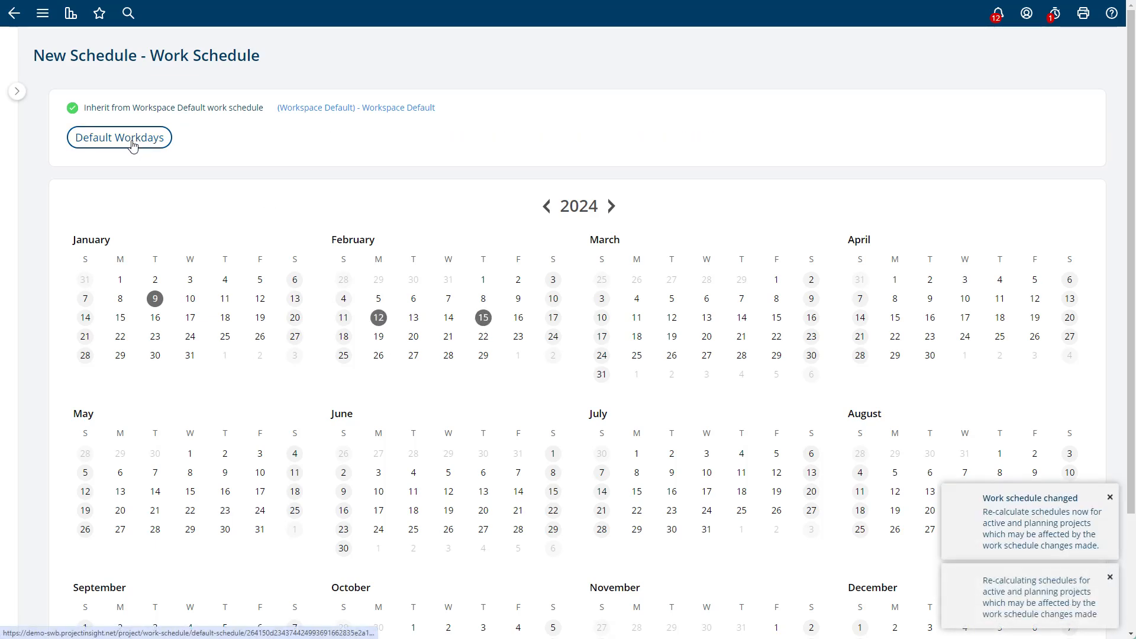
# Set Monday as a non-working day in New Schedule's default workdays and confirm saving
pyautogui.click(119, 137)
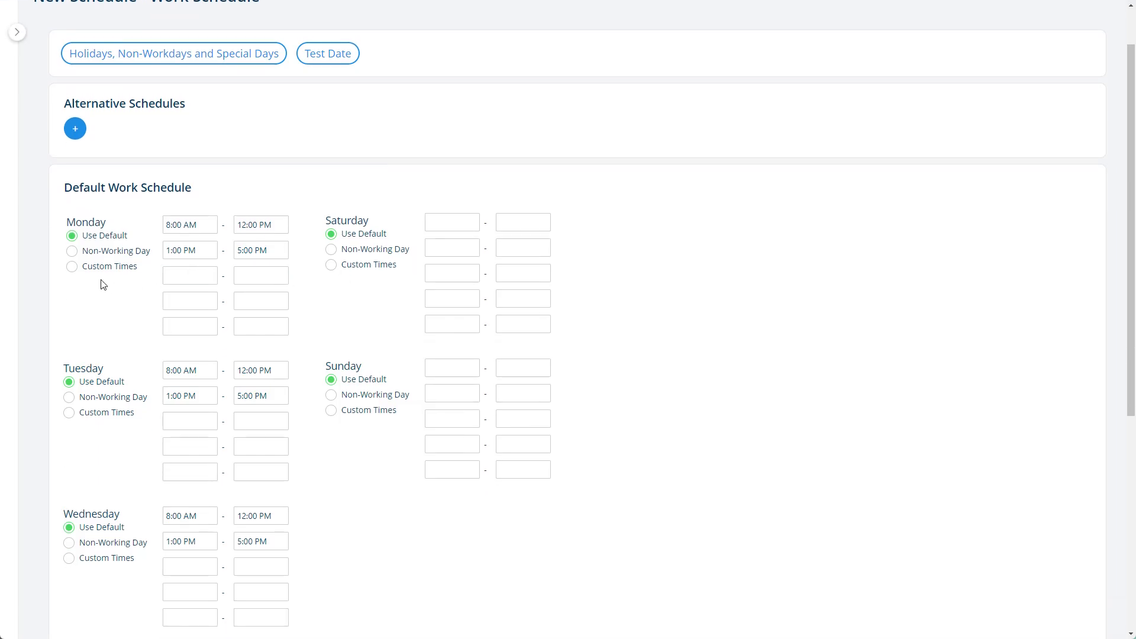
pyautogui.click(72, 251)
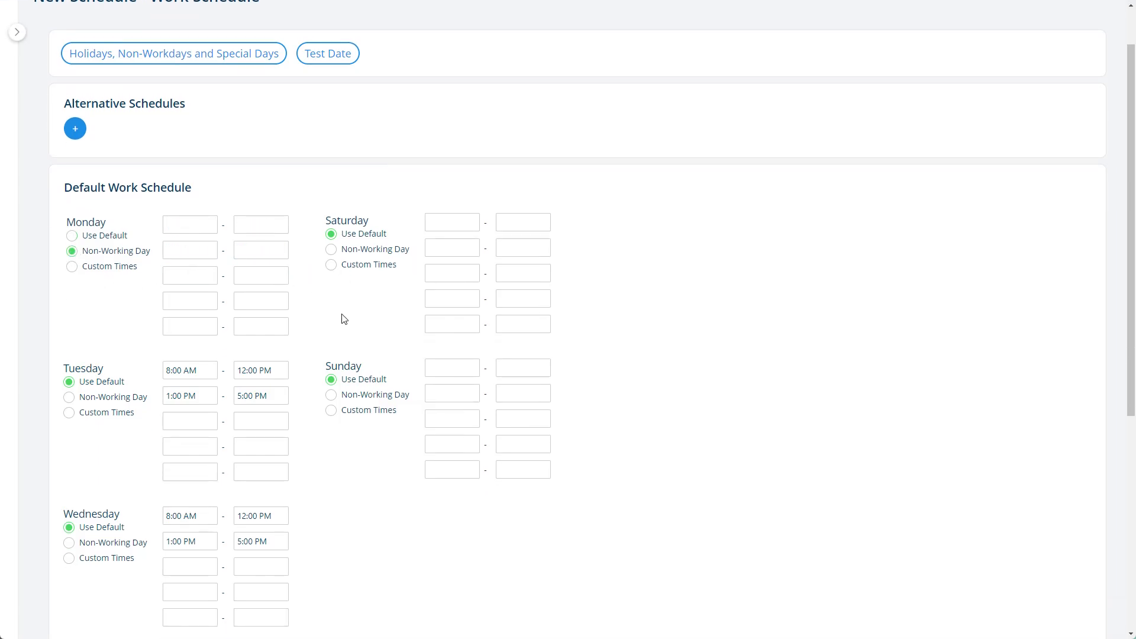
pyautogui.scroll(-3)
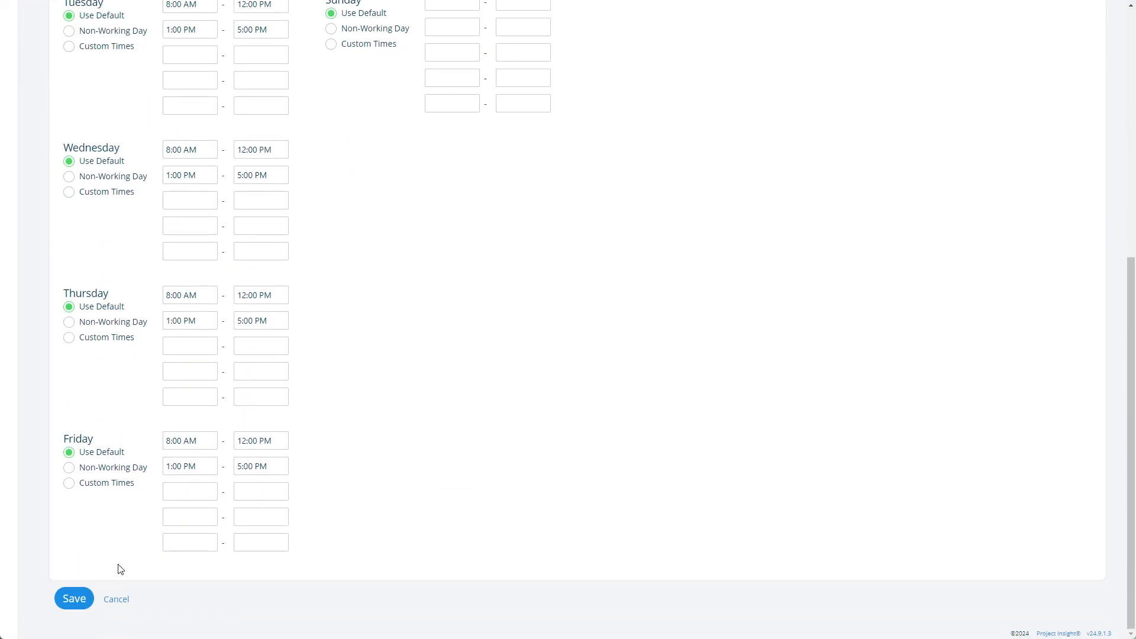
pyautogui.click(74, 598)
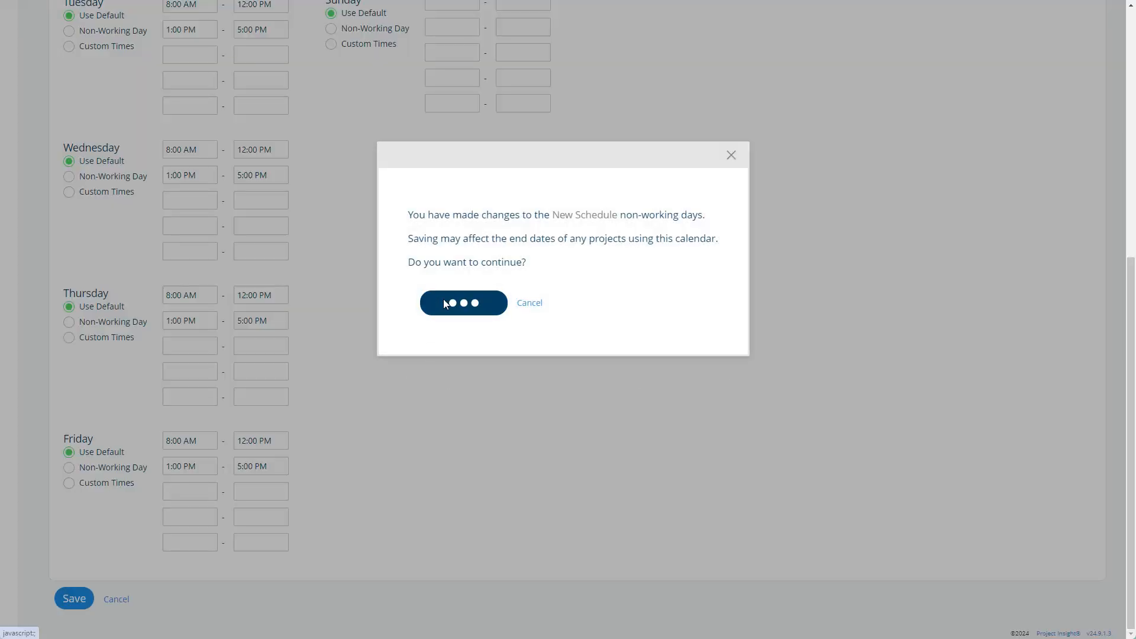
pyautogui.click(462, 302)
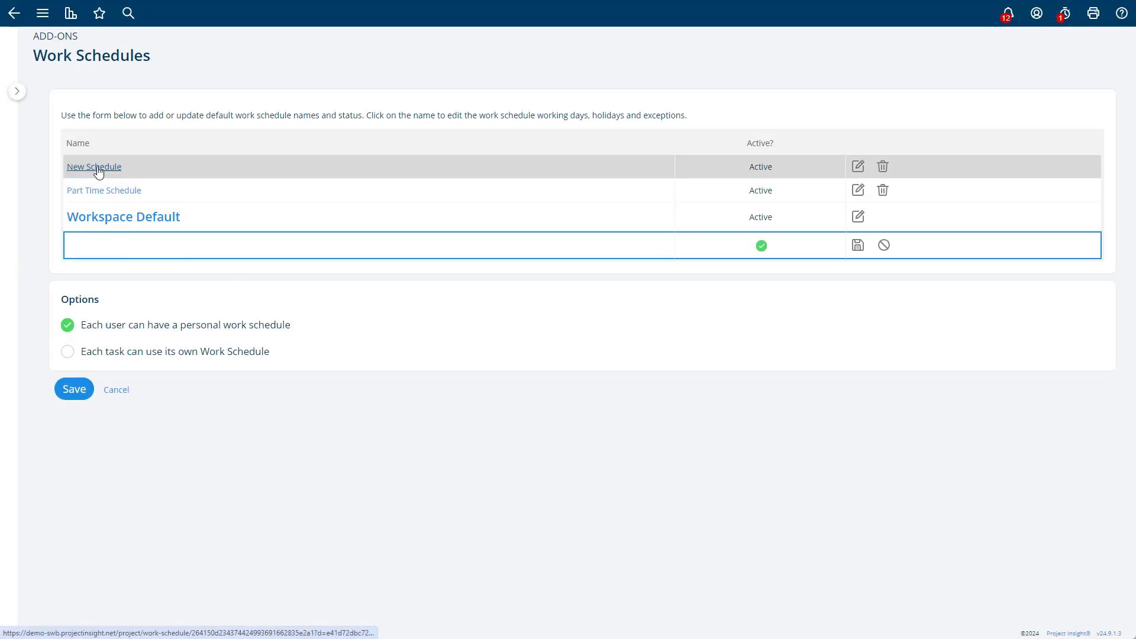
pyautogui.moveTo(90, 174)
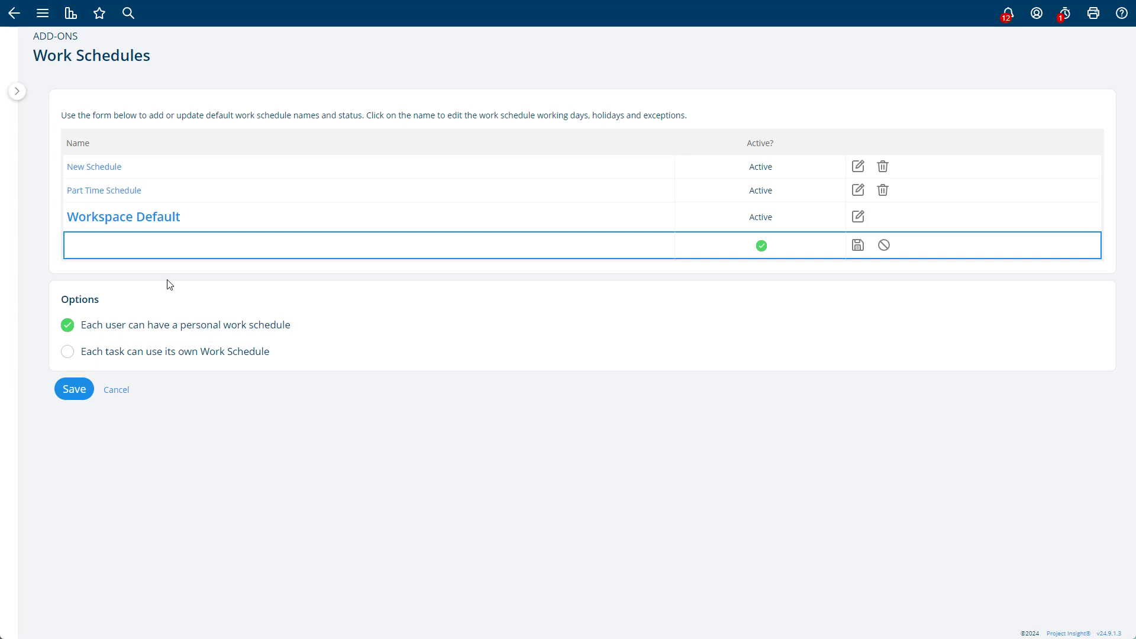
pyautogui.moveTo(100, 332)
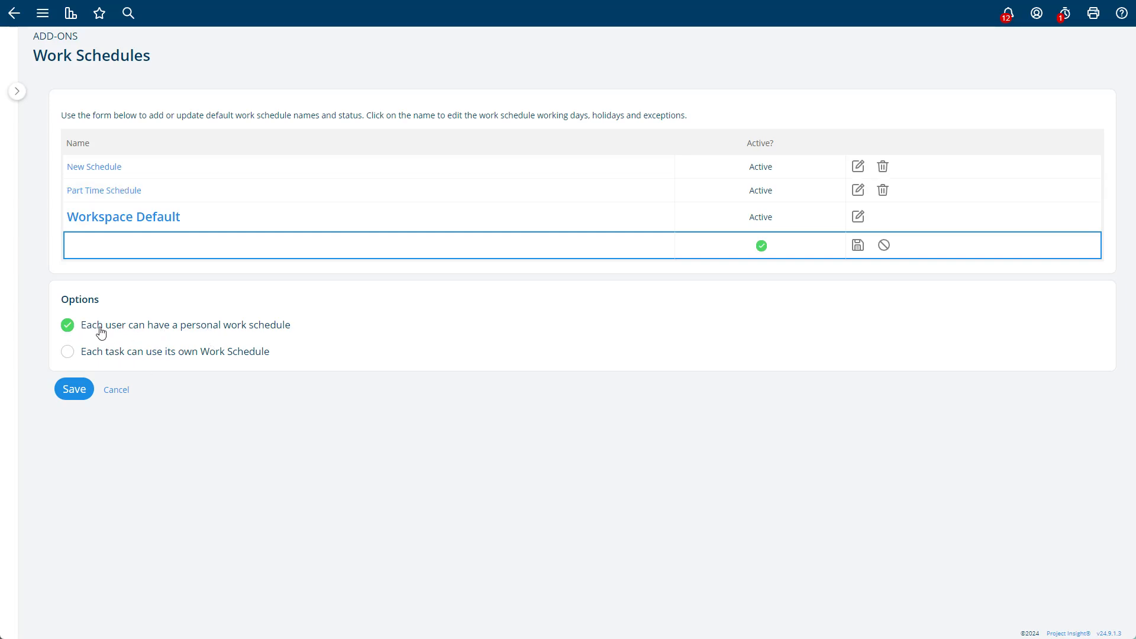
pyautogui.moveTo(228, 332)
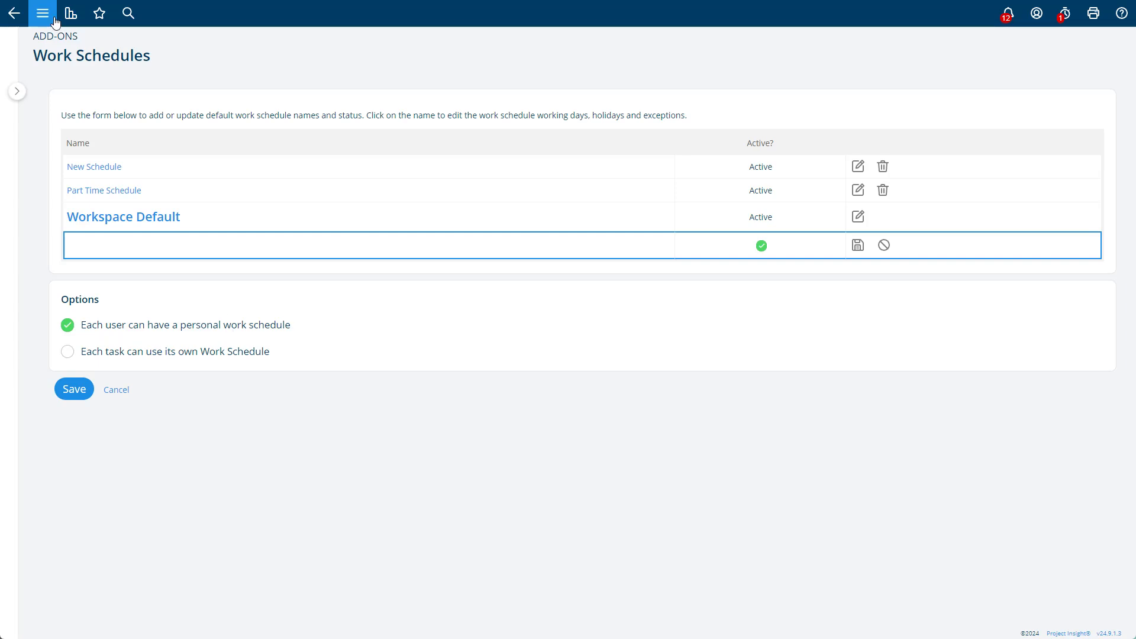
pyautogui.click(42, 13)
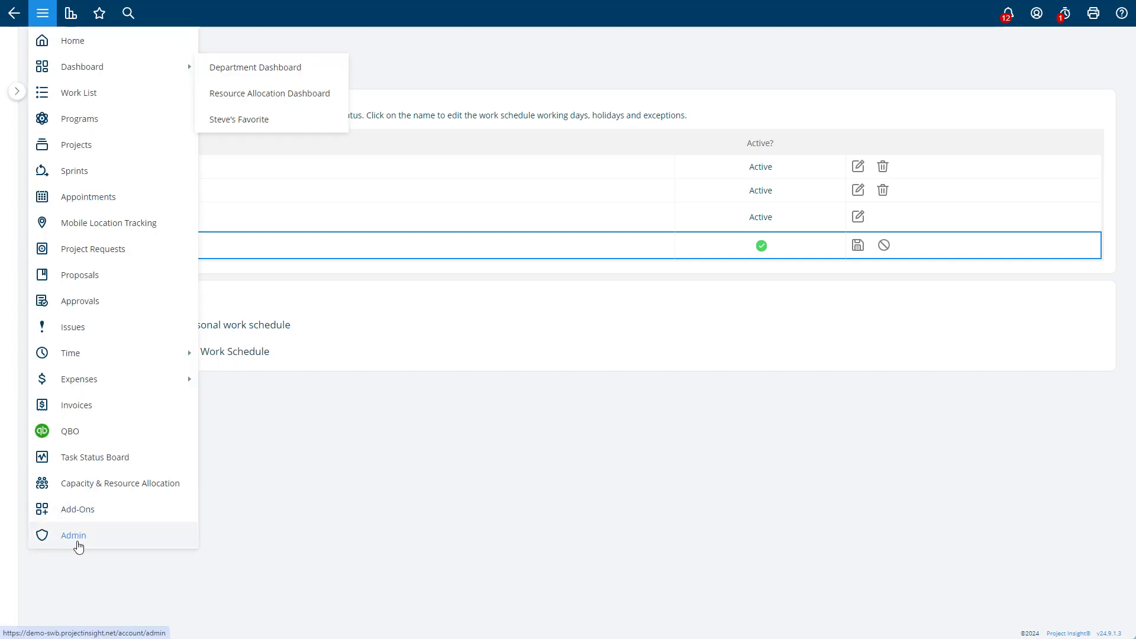
pyautogui.click(73, 535)
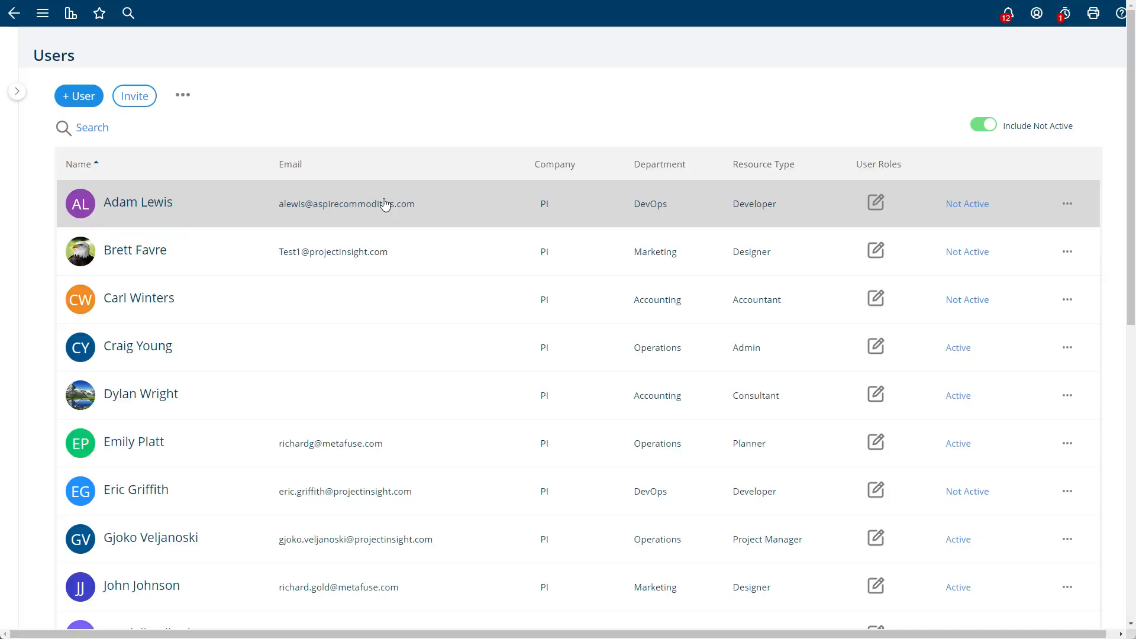
pyautogui.click(1066, 203)
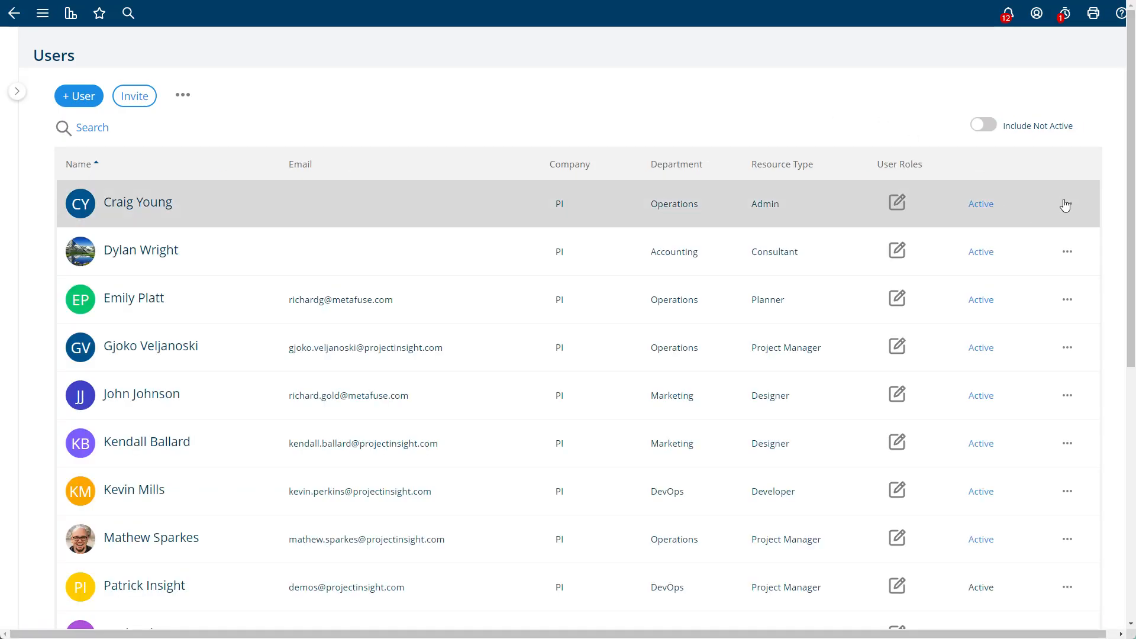
pyautogui.moveTo(989, 252)
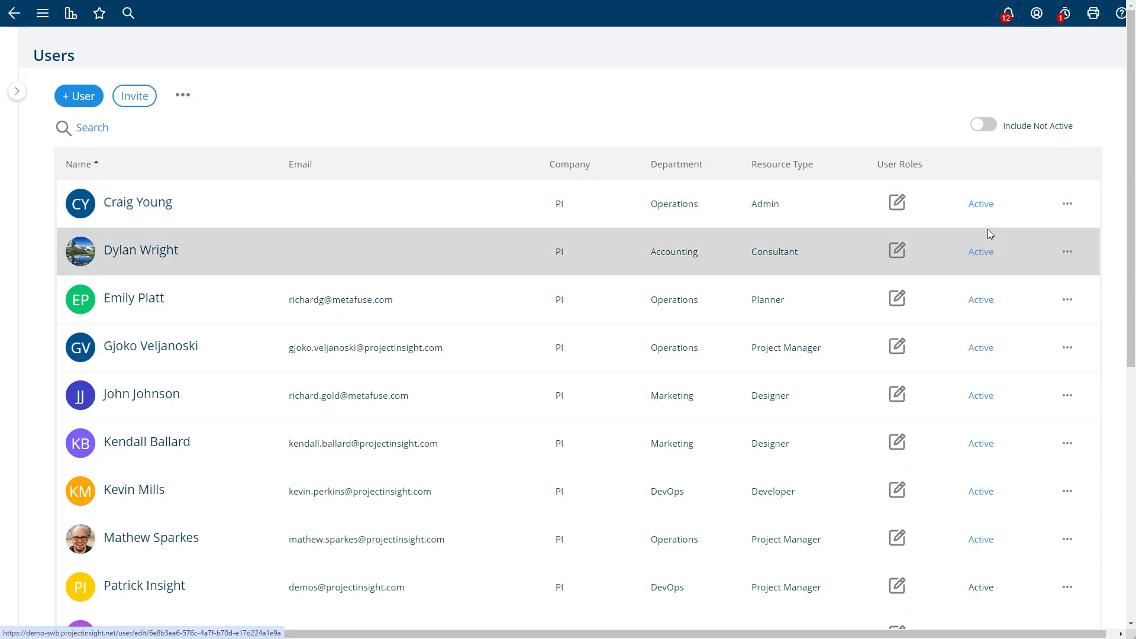
pyautogui.click(896, 203)
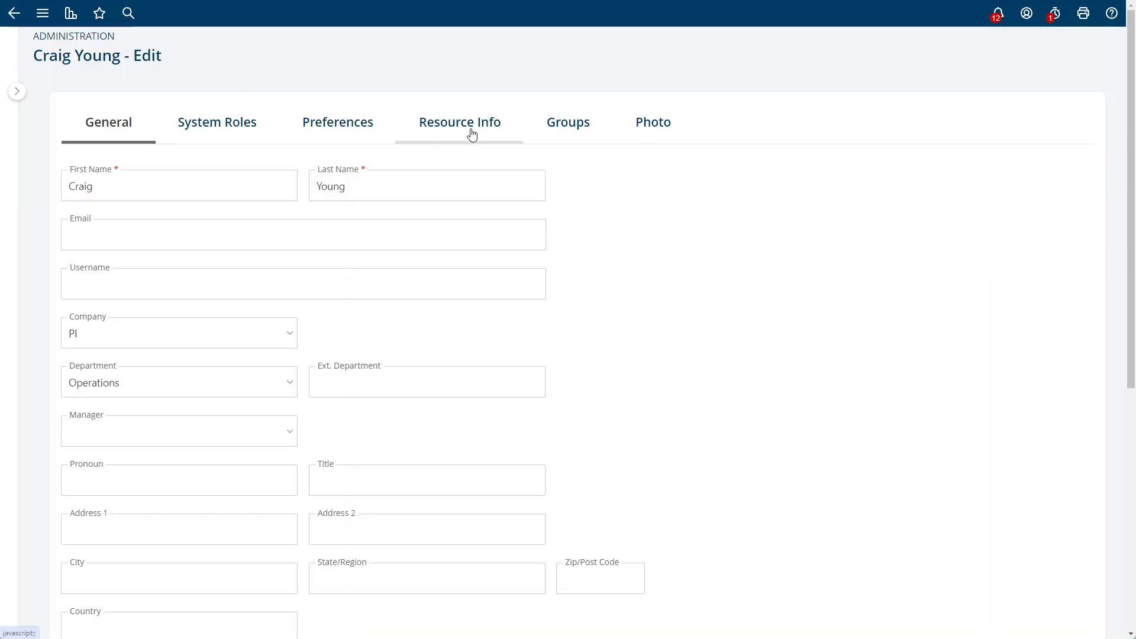
pyautogui.click(459, 122)
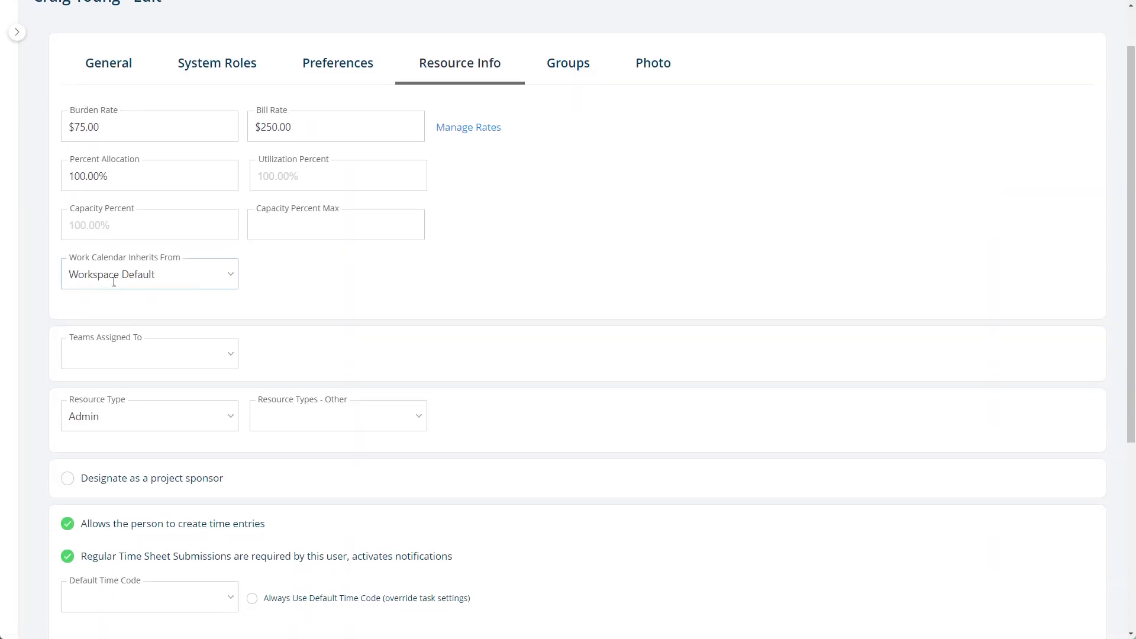
pyautogui.click(149, 274)
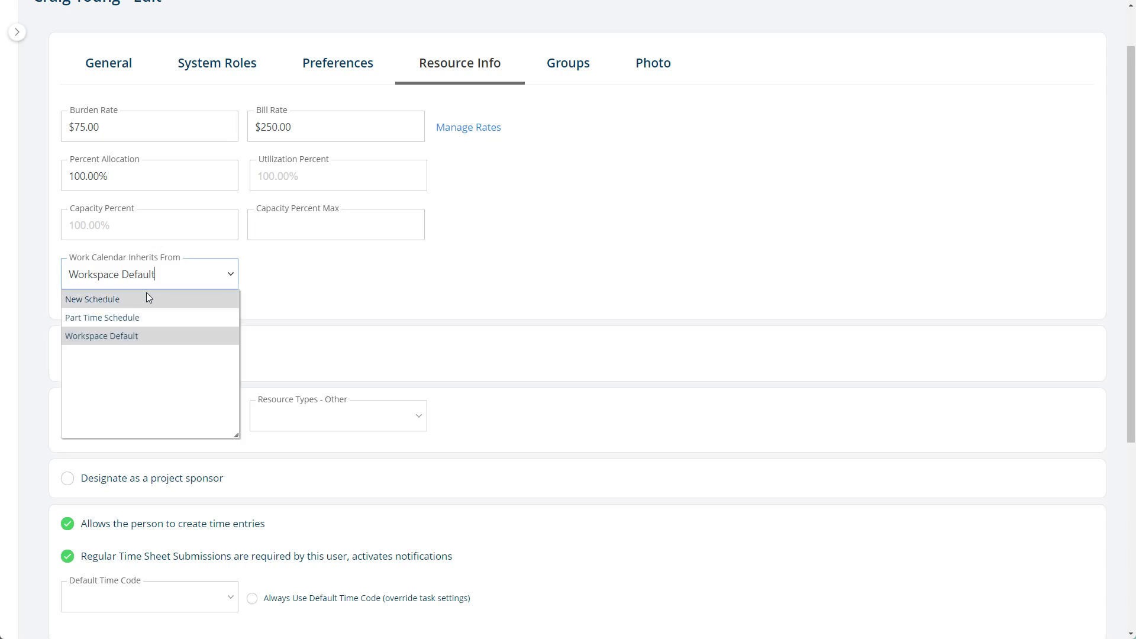
pyautogui.moveTo(87, 307)
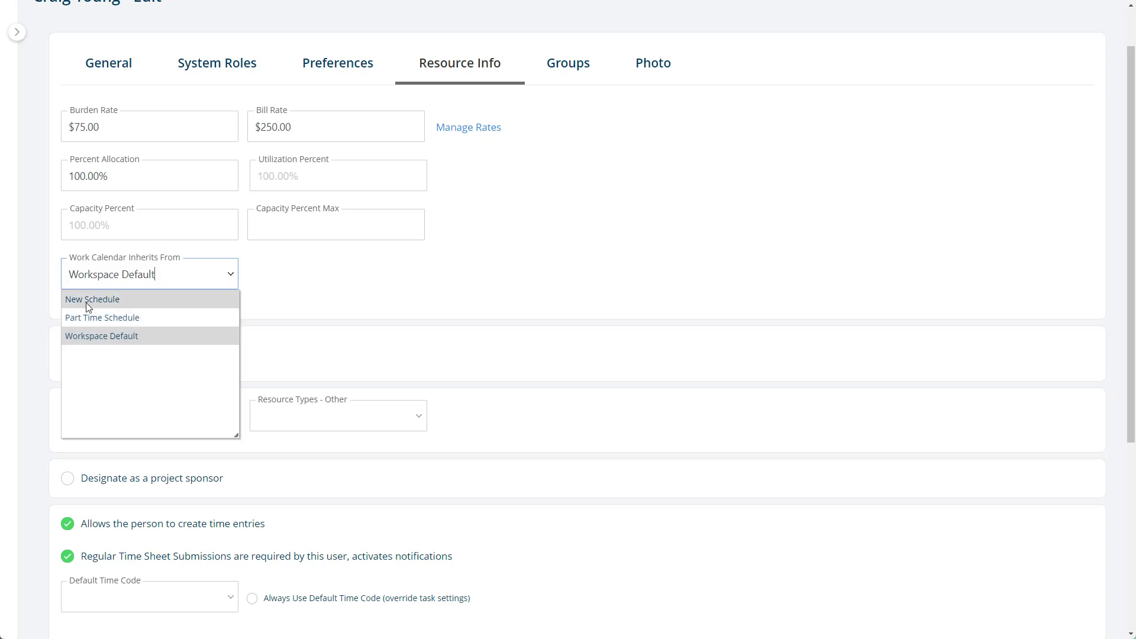
pyautogui.click(92, 298)
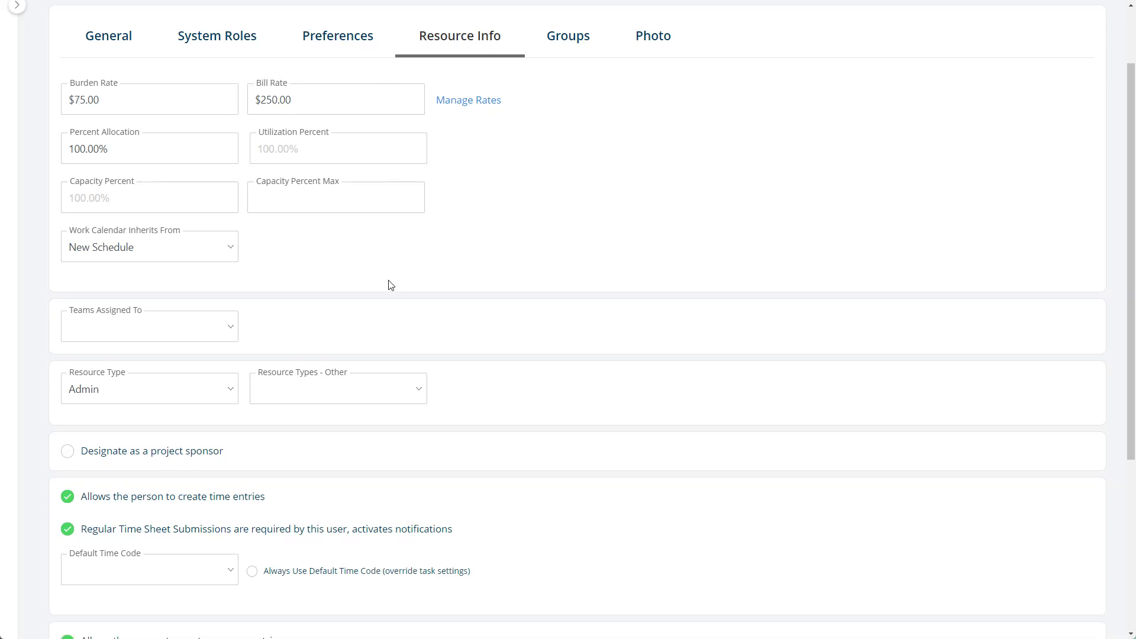
pyautogui.scroll(-3)
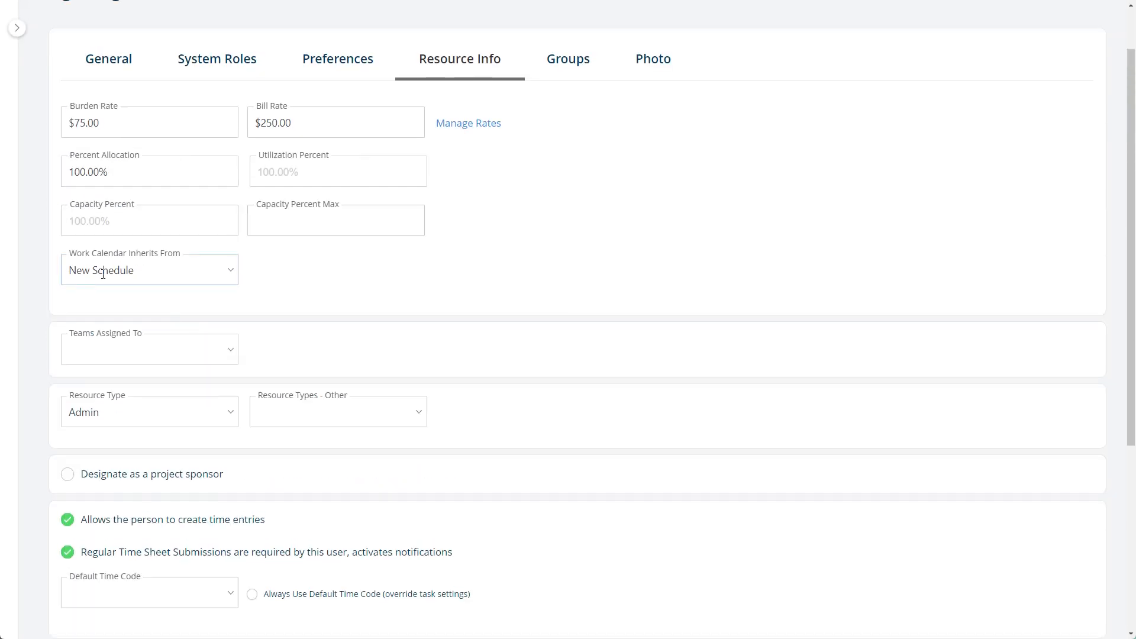
pyautogui.scroll(-3)
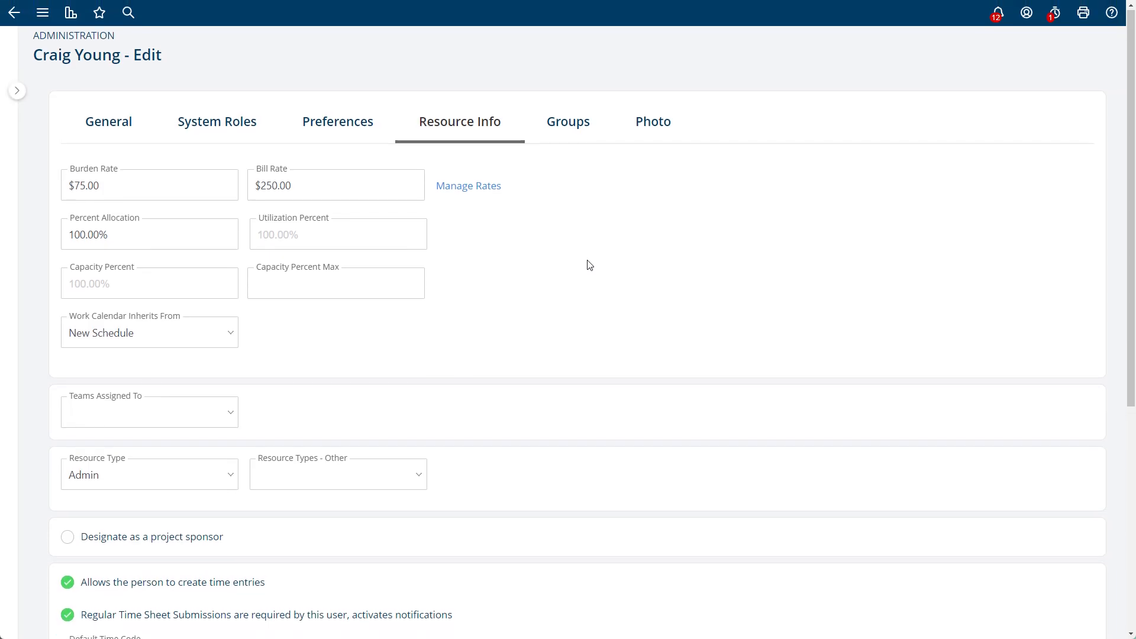
pyautogui.moveTo(405, 335)
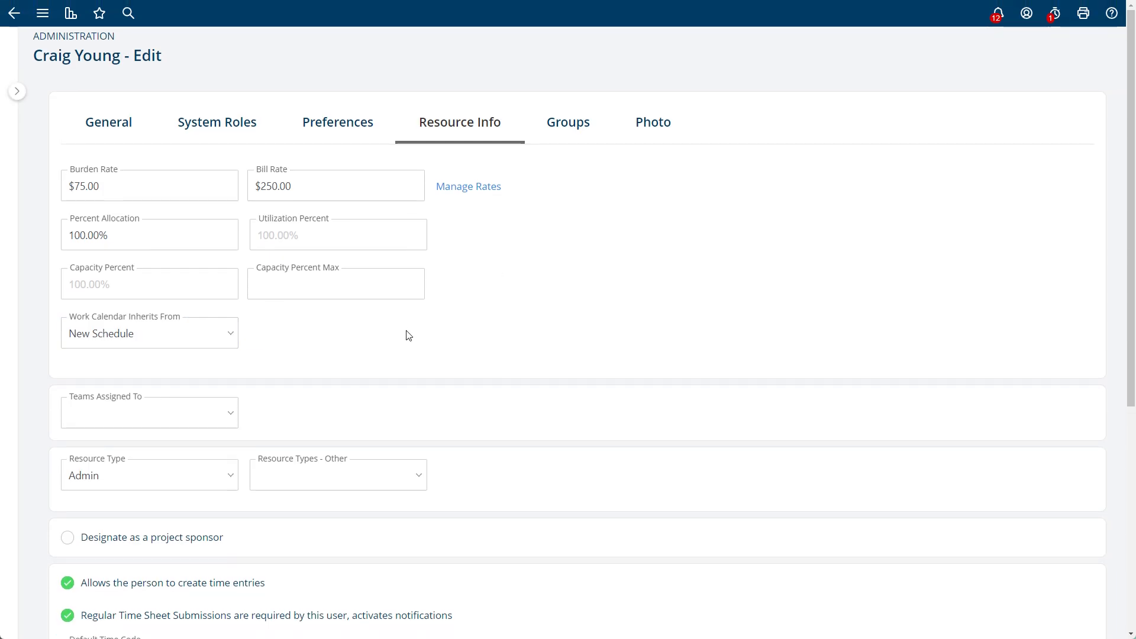
pyautogui.scroll(-3)
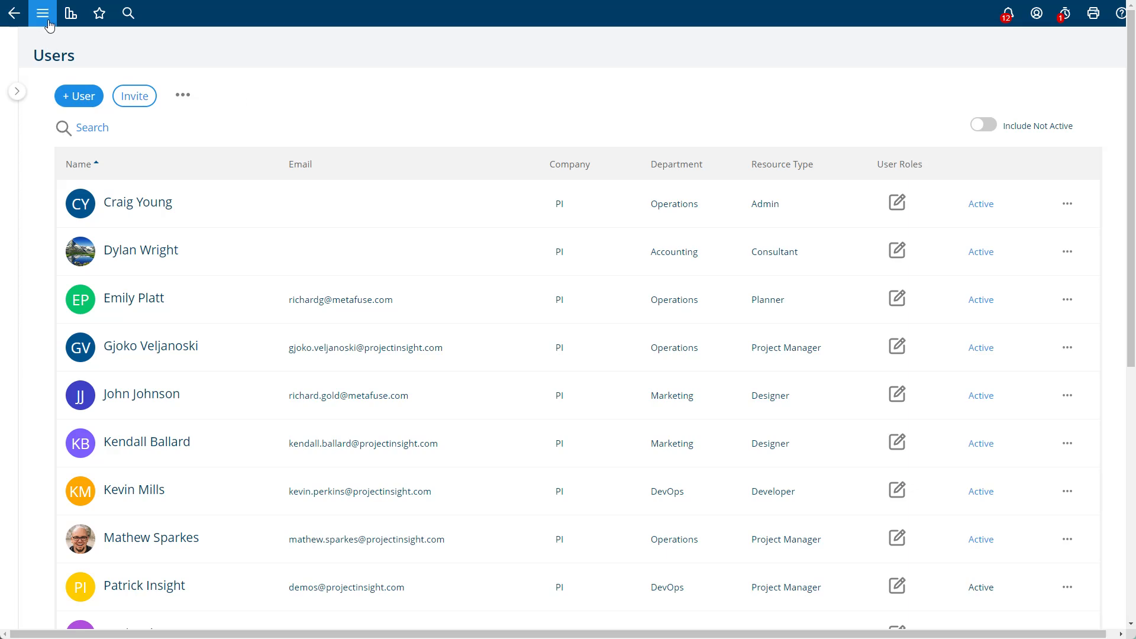
# Open the Globalex - Client project and show its Project Resources list
pyautogui.click(42, 13)
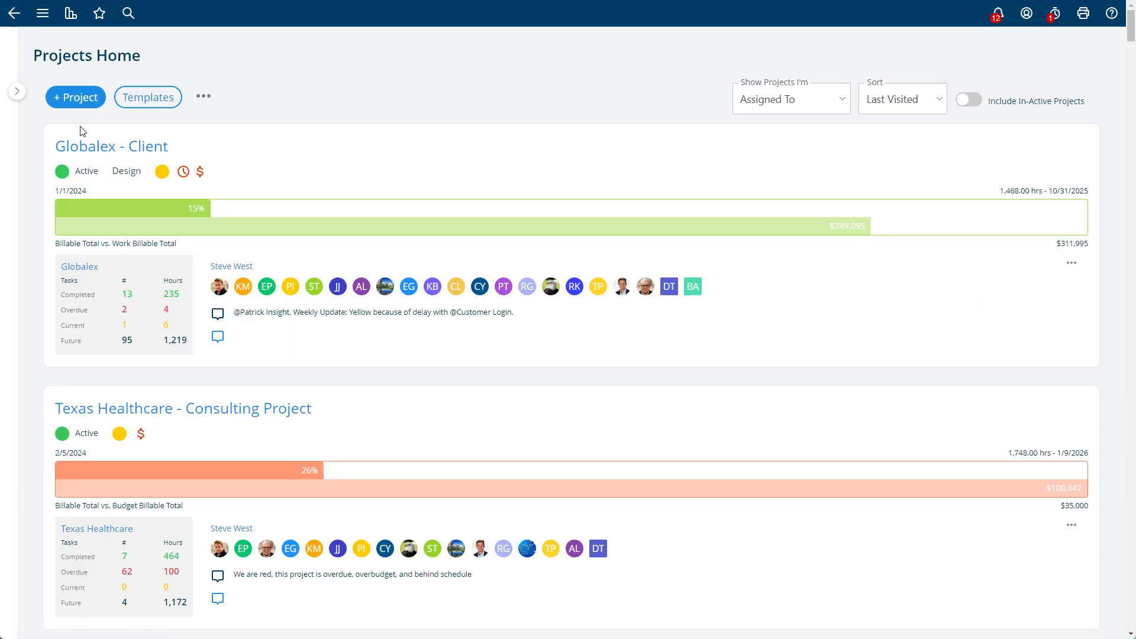
pyautogui.click(111, 146)
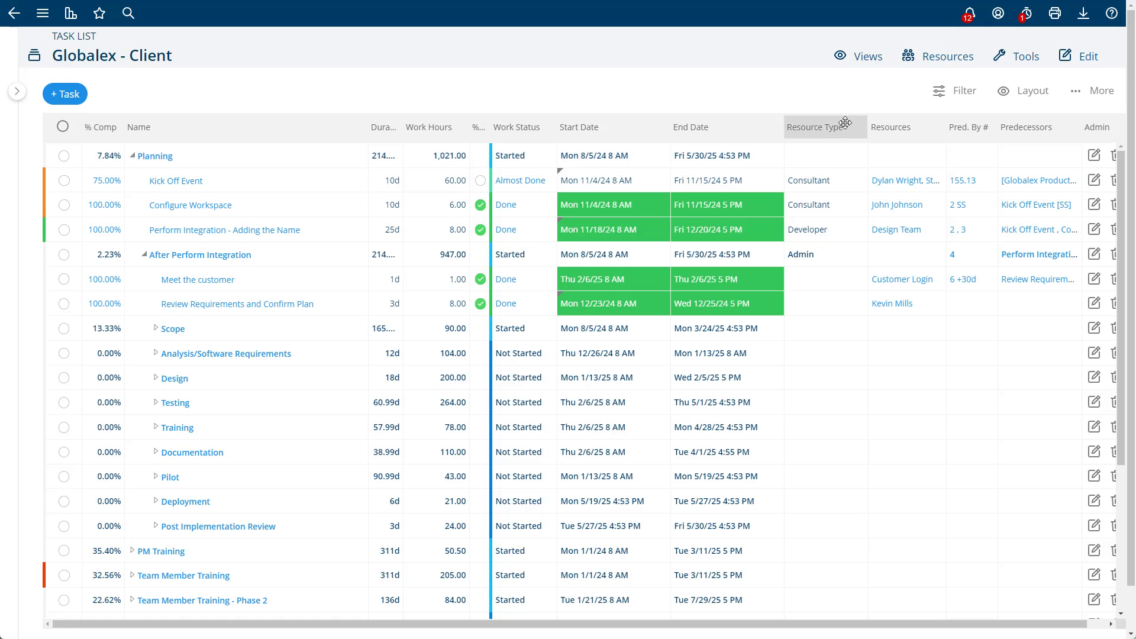
pyautogui.click(944, 55)
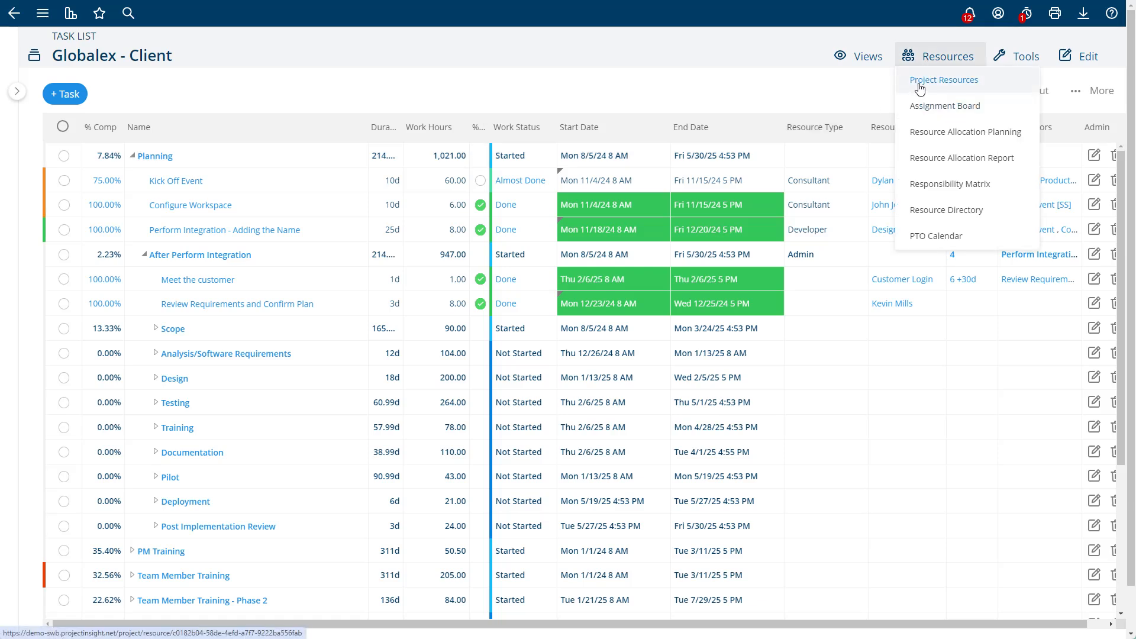
pyautogui.click(943, 80)
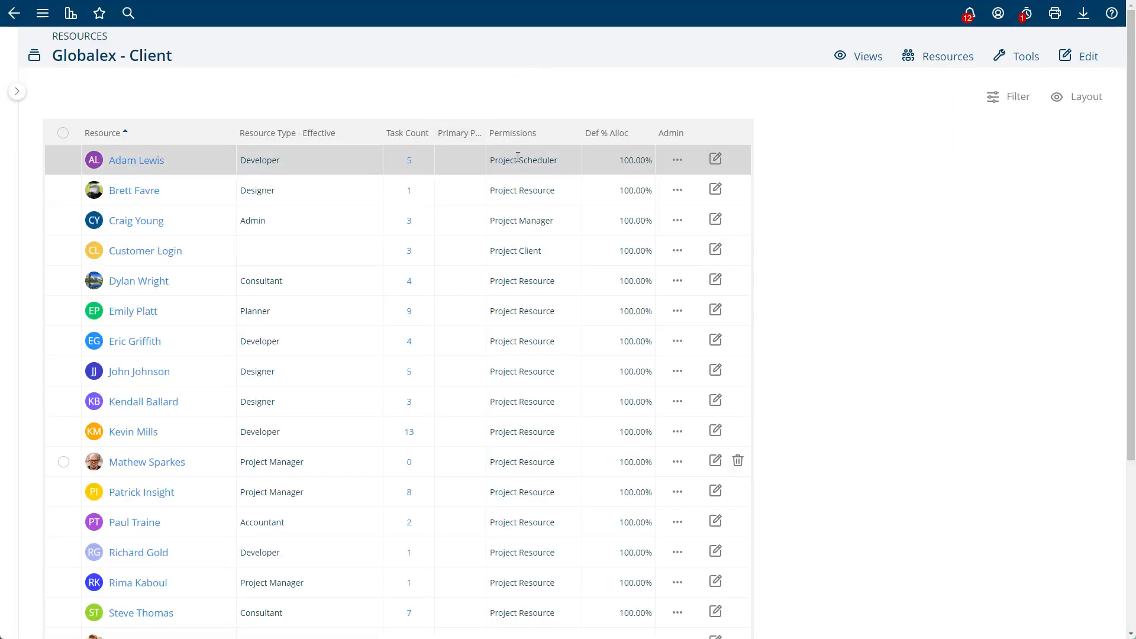
pyautogui.scroll(-3)
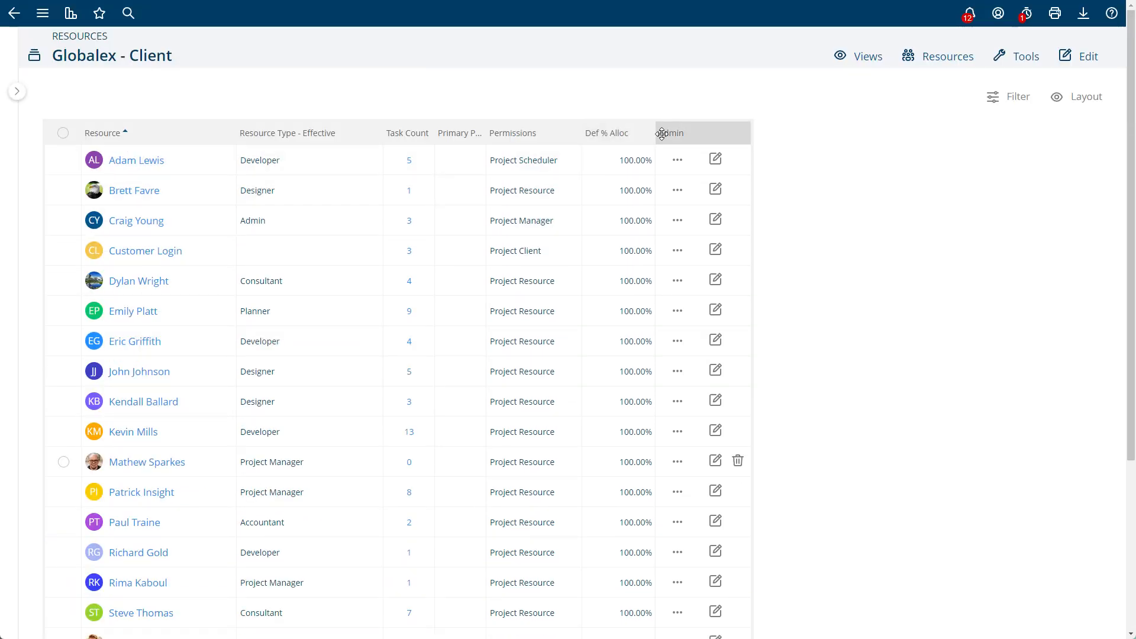
pyautogui.click(1084, 97)
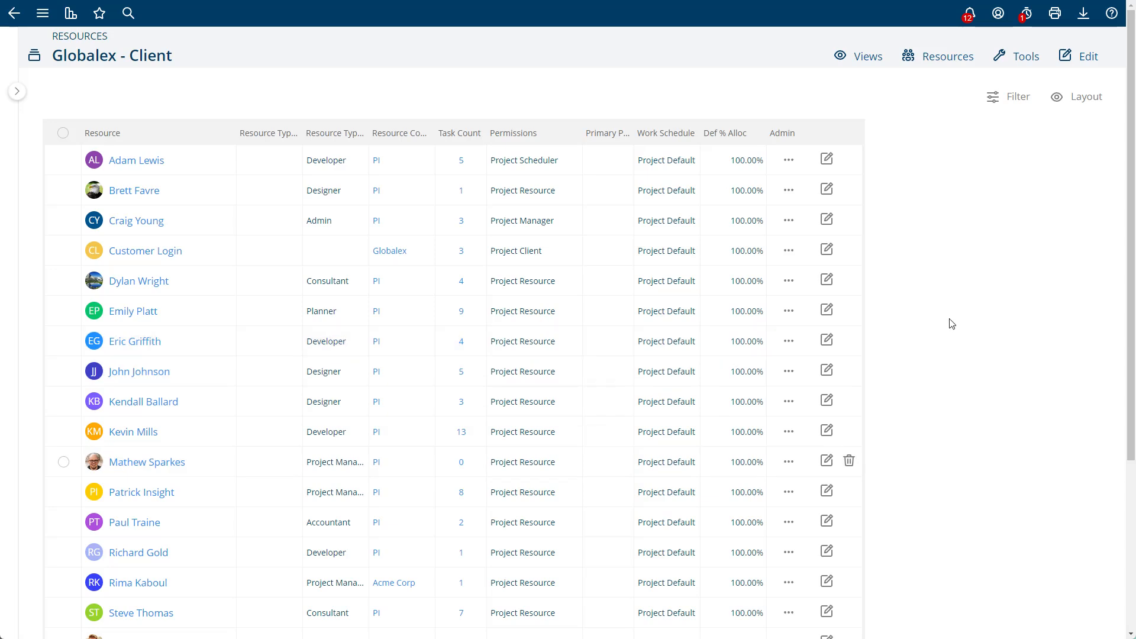
pyautogui.moveTo(591, 220)
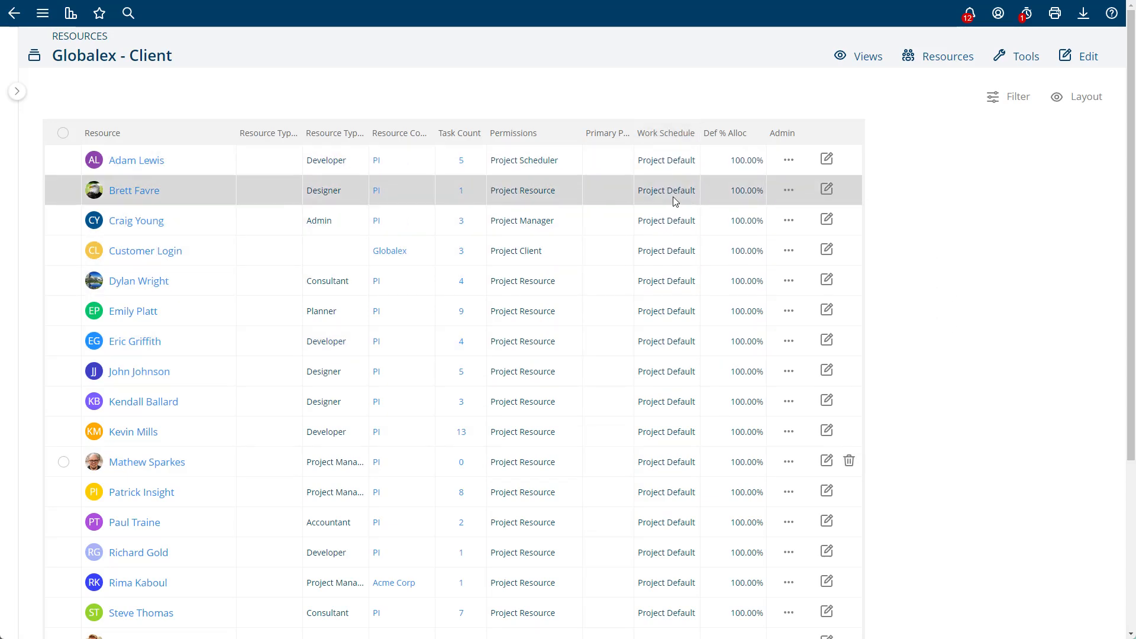
pyautogui.click(665, 219)
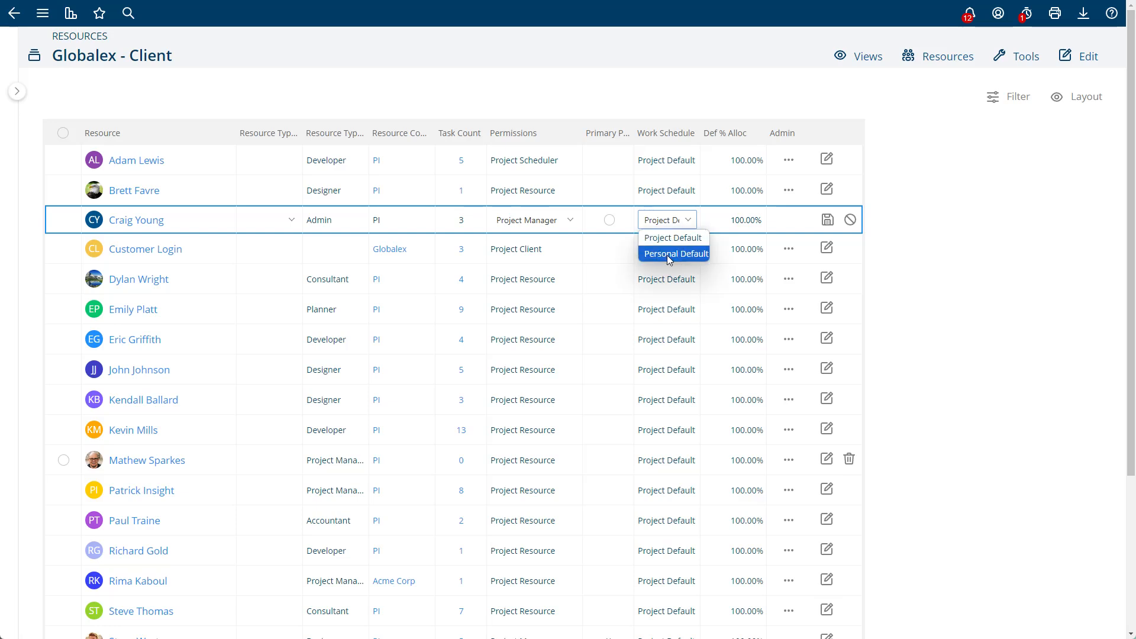
pyautogui.click(675, 253)
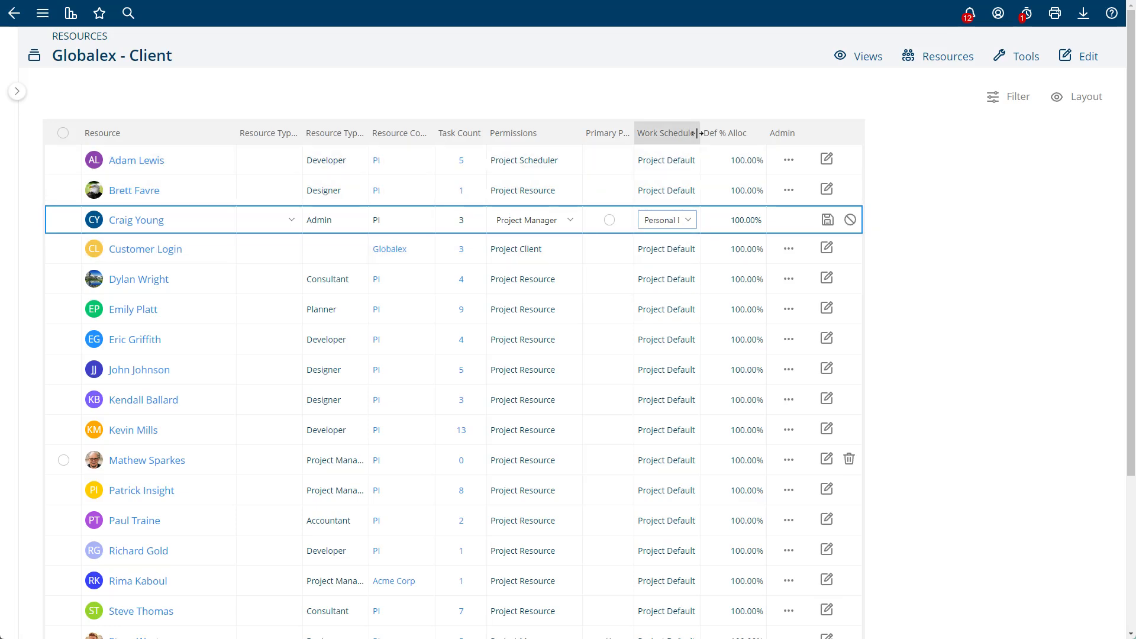
pyautogui.click(826, 219)
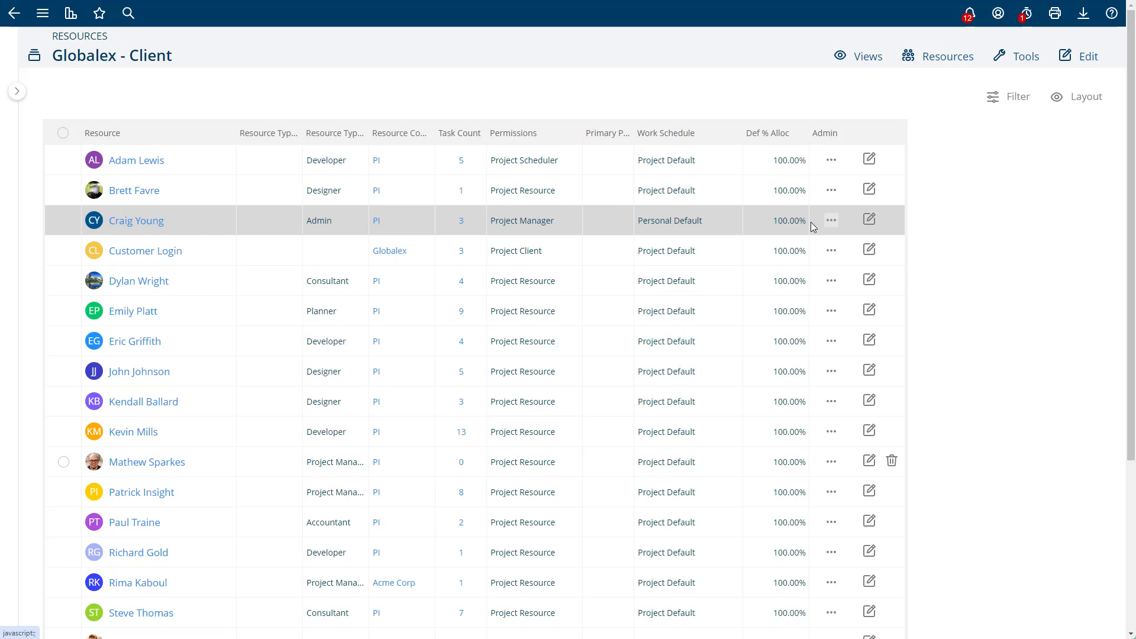
pyautogui.moveTo(478, 226)
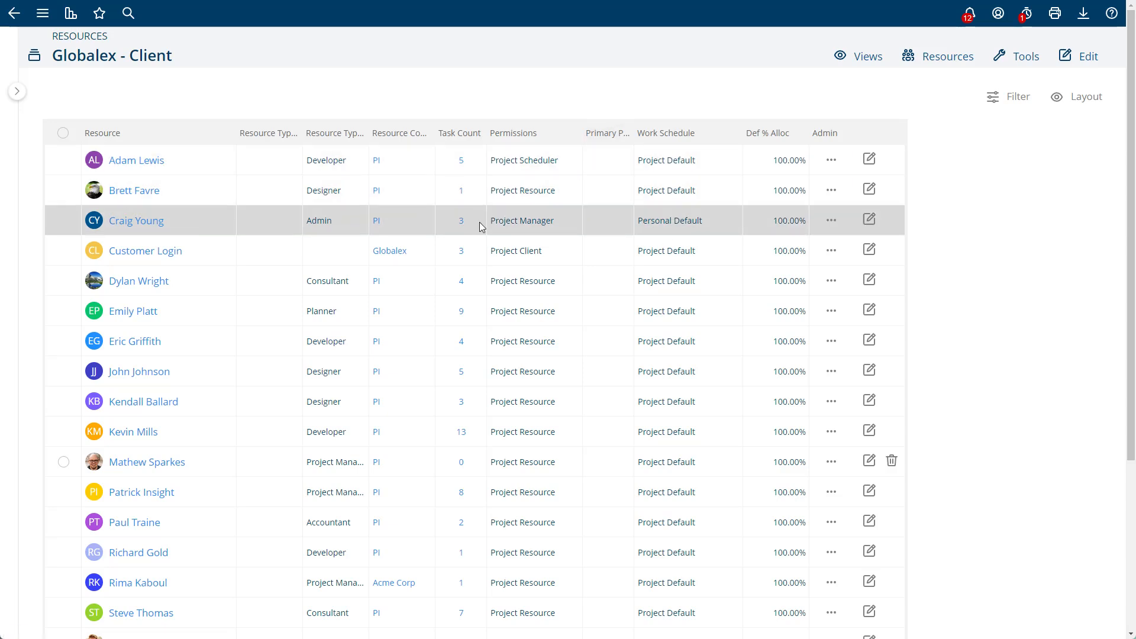
pyautogui.moveTo(696, 239)
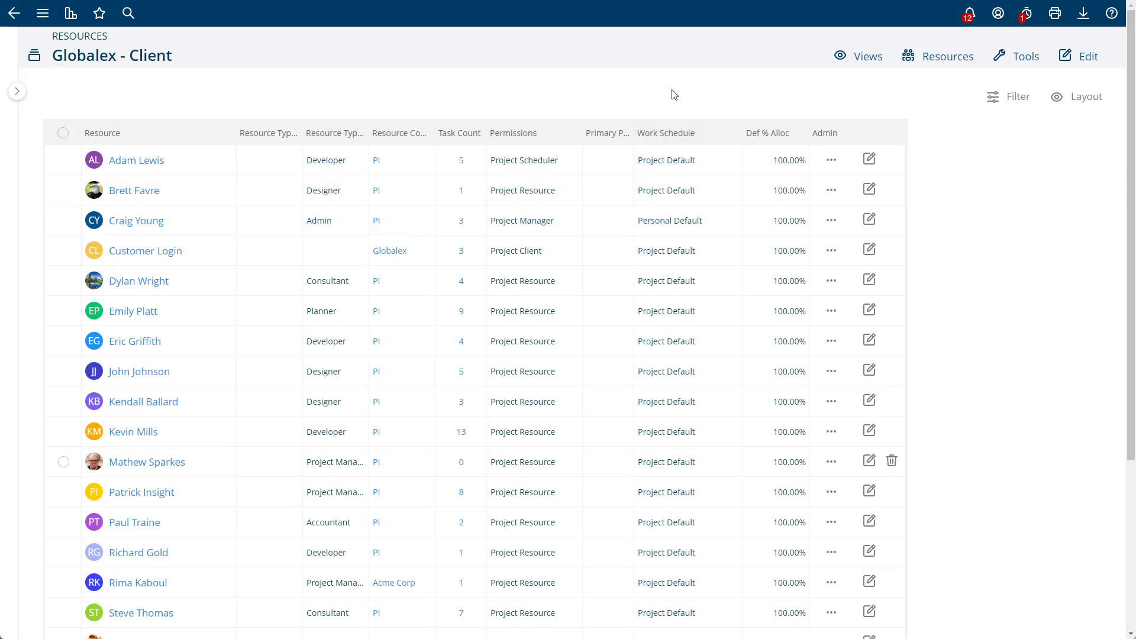
pyautogui.moveTo(670, 80)
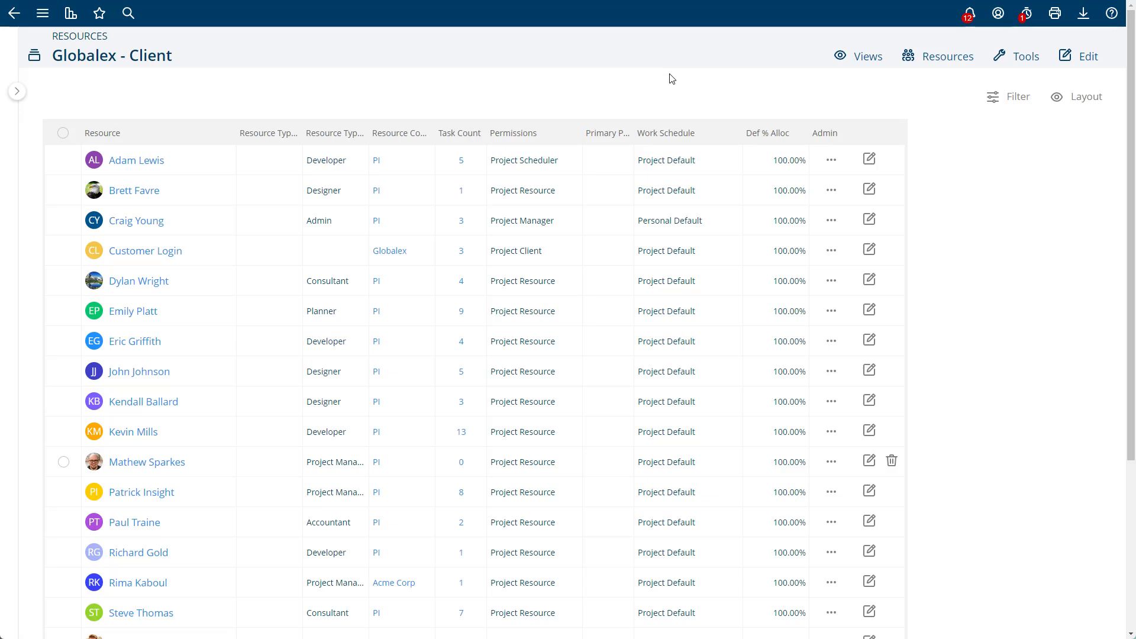
pyautogui.moveTo(668, 107)
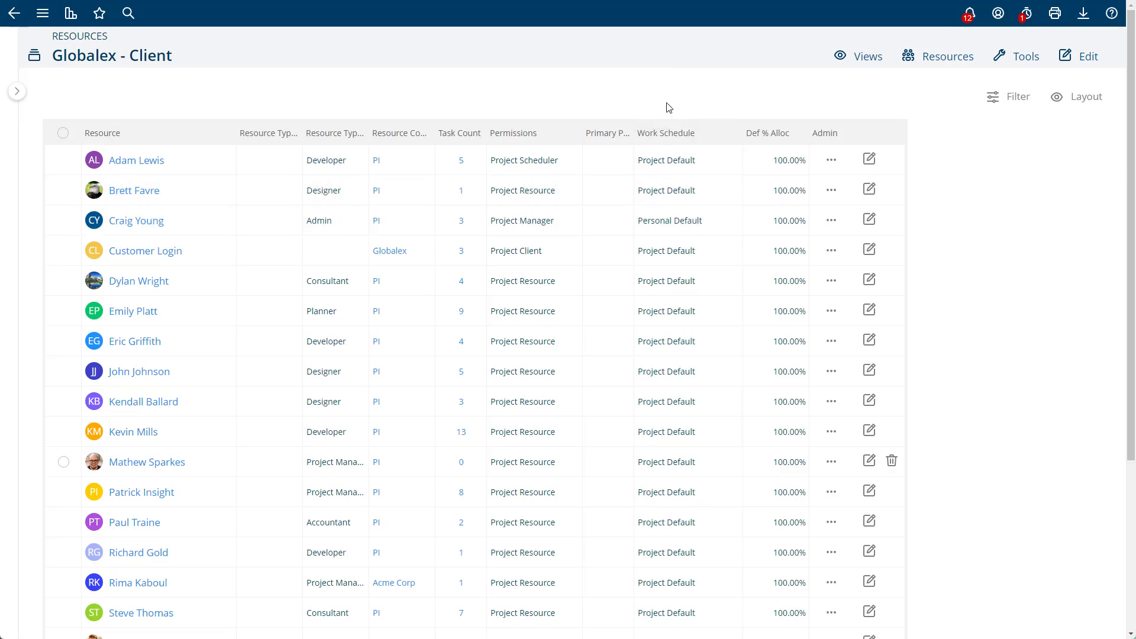
pyautogui.moveTo(212, 122)
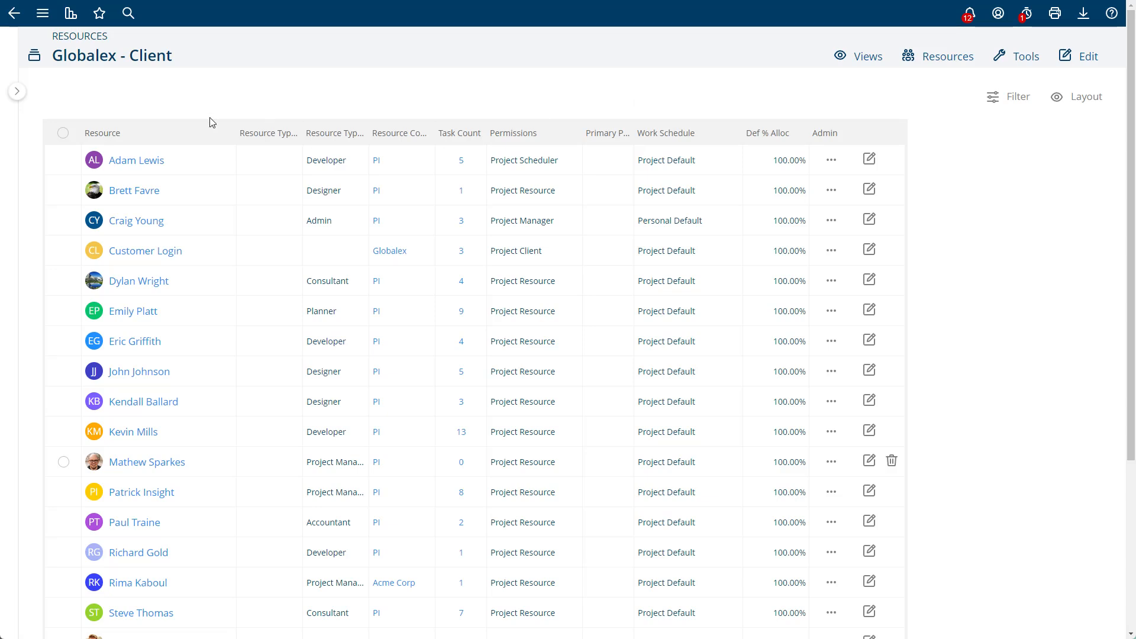
pyautogui.moveTo(628, 86)
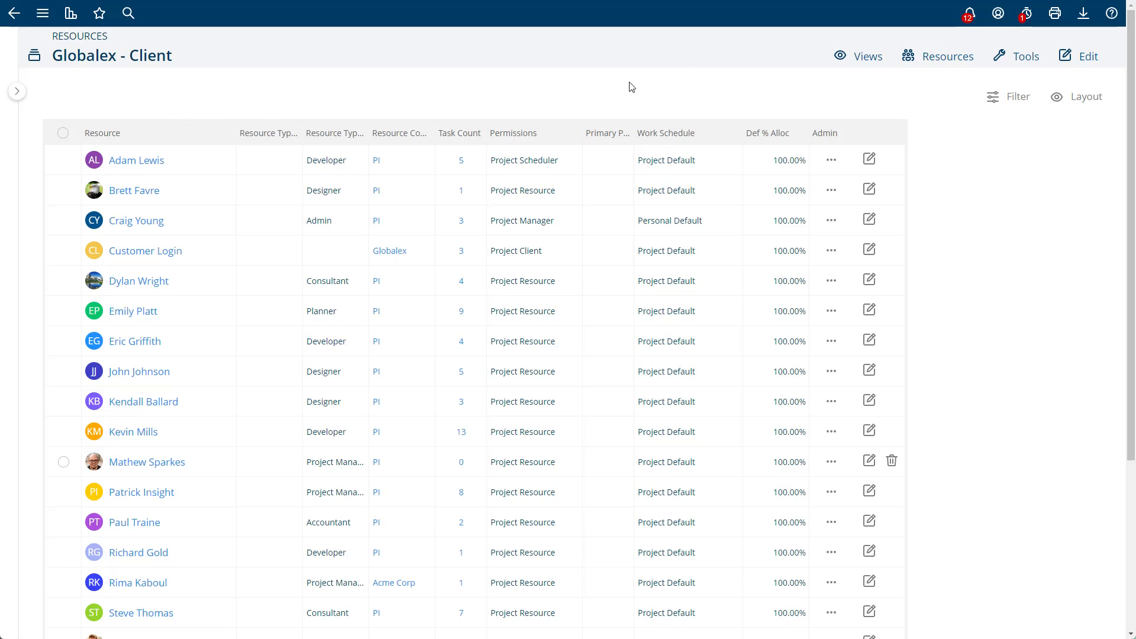
pyautogui.moveTo(600, 92)
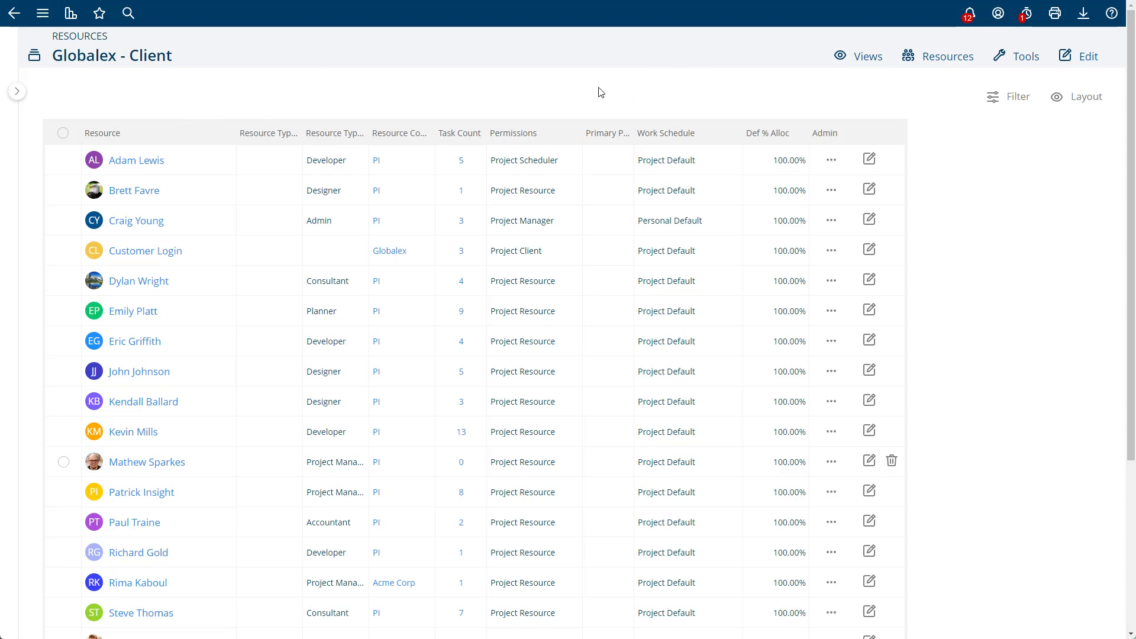